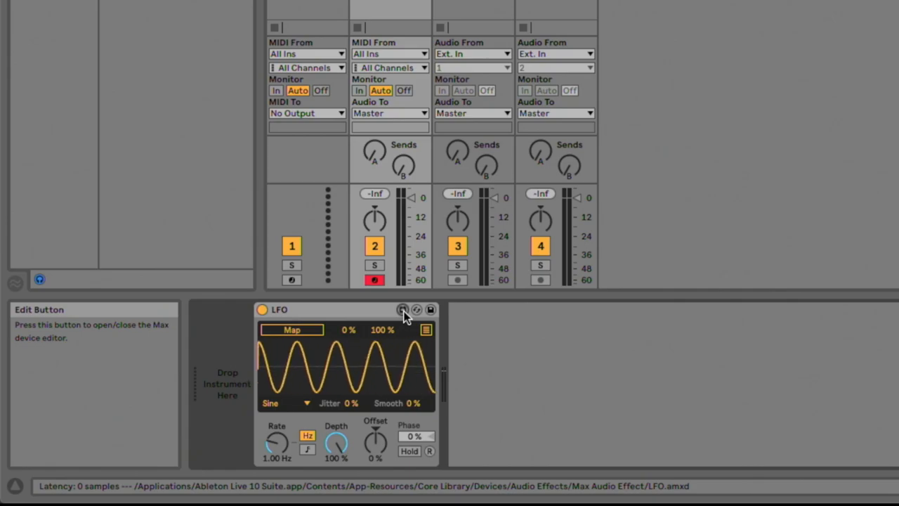
Launch the LFO device's patch in the Max editor using its title-bar Edit button
left_click(401, 310)
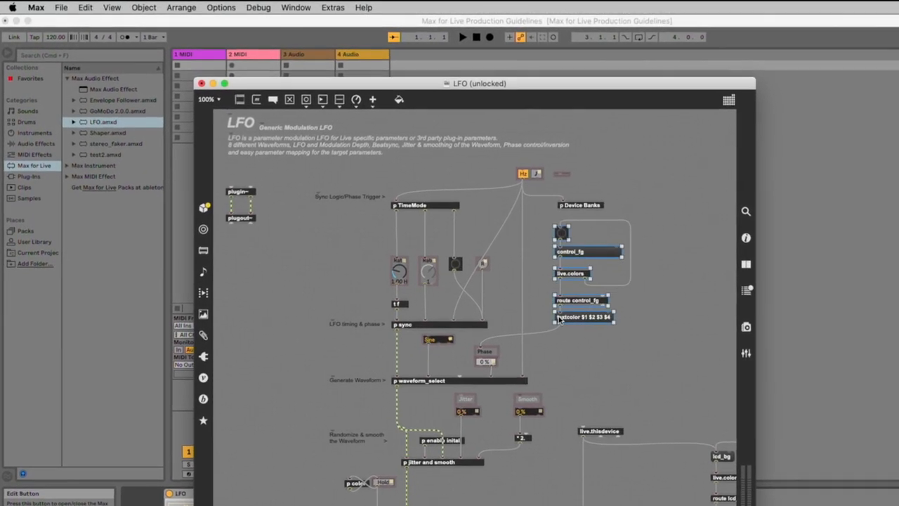
Encapsulate the selected colour objects and add a new object box to the LFO patch
left_click(88, 8)
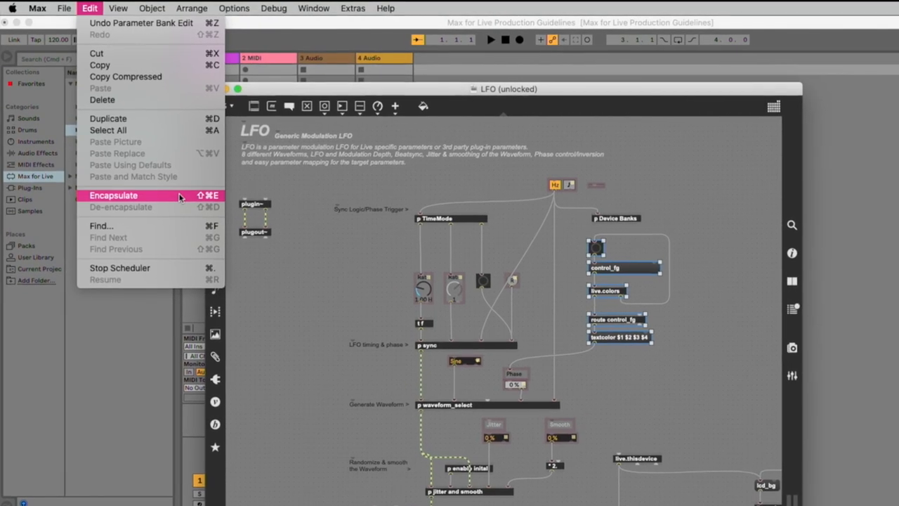
left_click(114, 195)
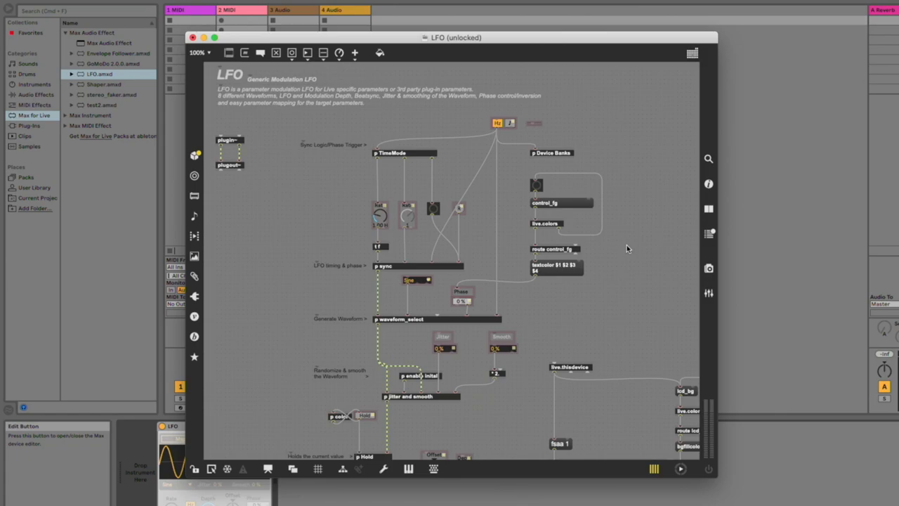
mouse_move(277, 252)
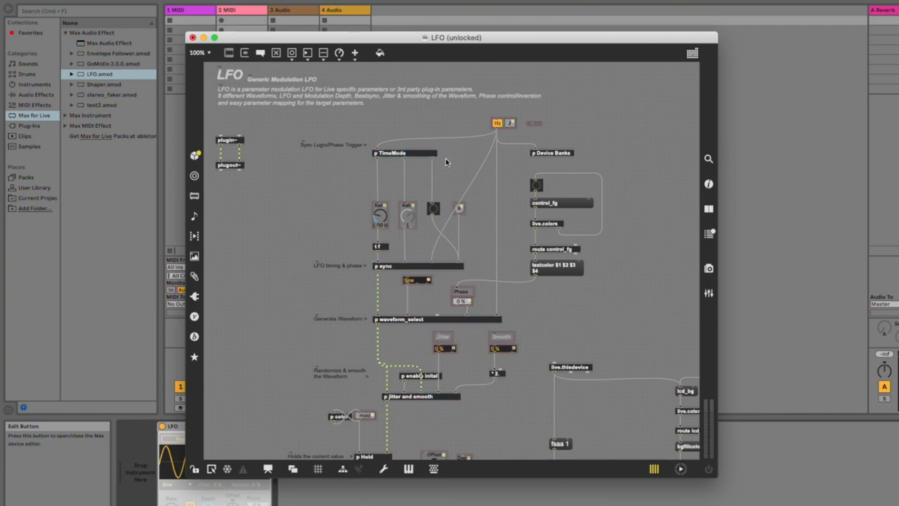
double_click(398, 153)
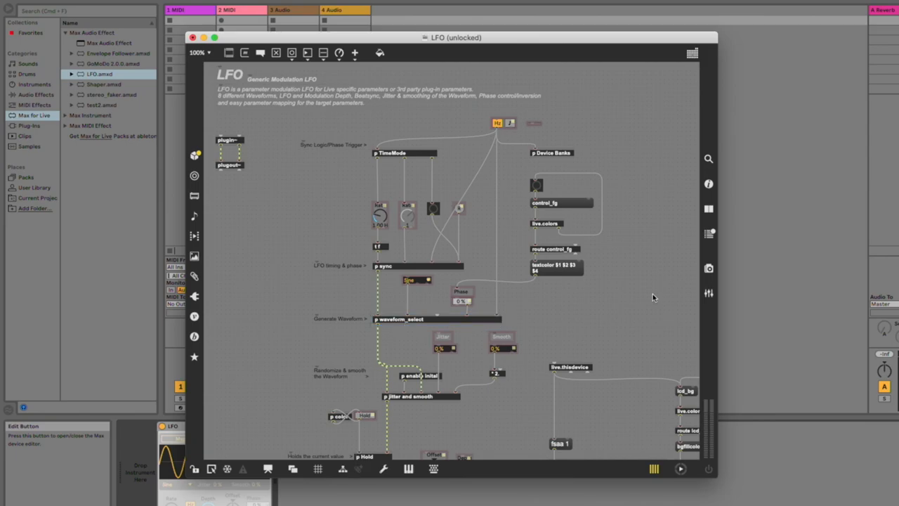
mouse_move(607, 276)
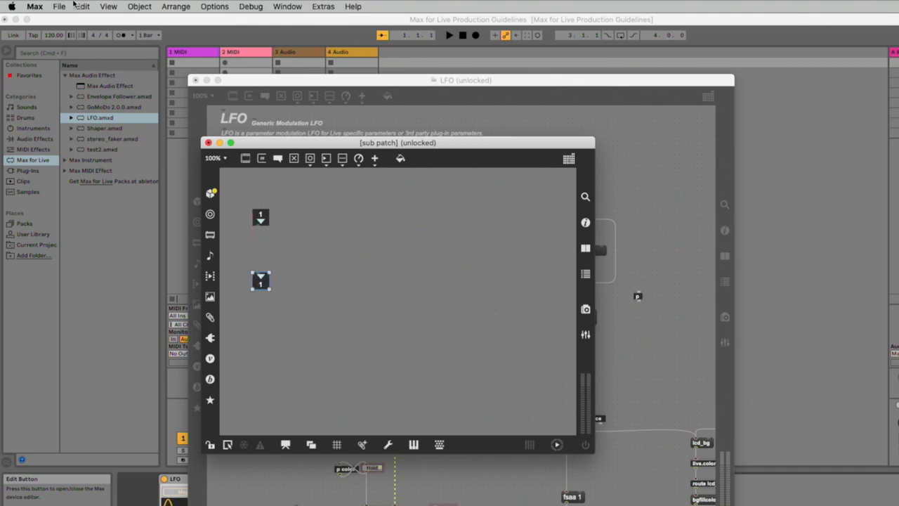
Abandon saving the subpatch, select all its contents, and leave it for the main LFO patch
key("cmd+s")
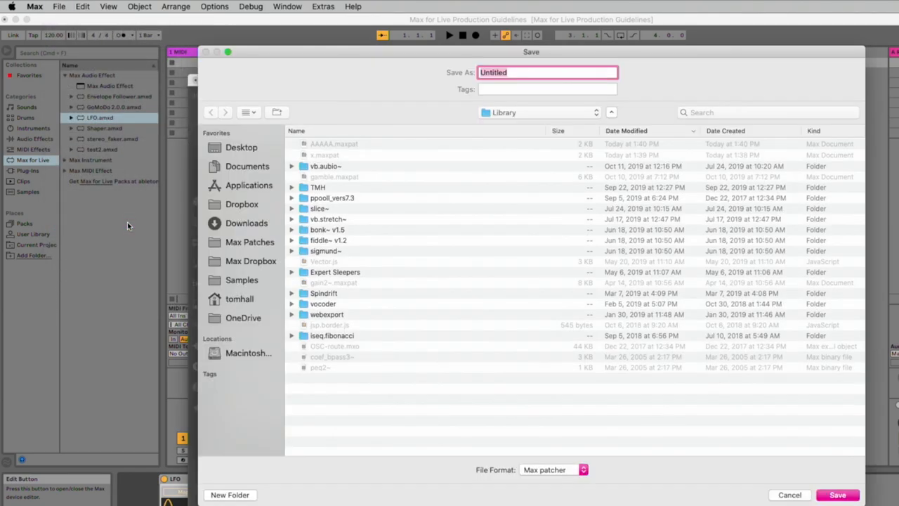
mouse_move(494, 119)
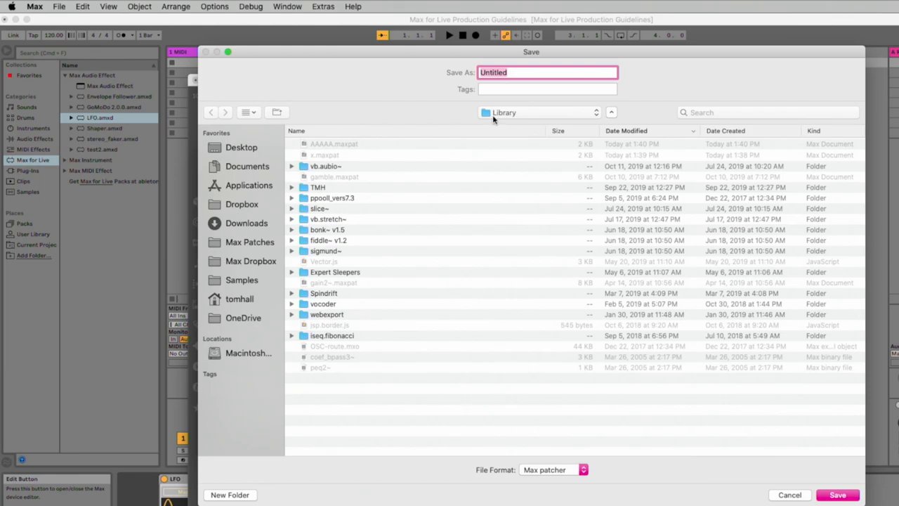
left_click(540, 112)
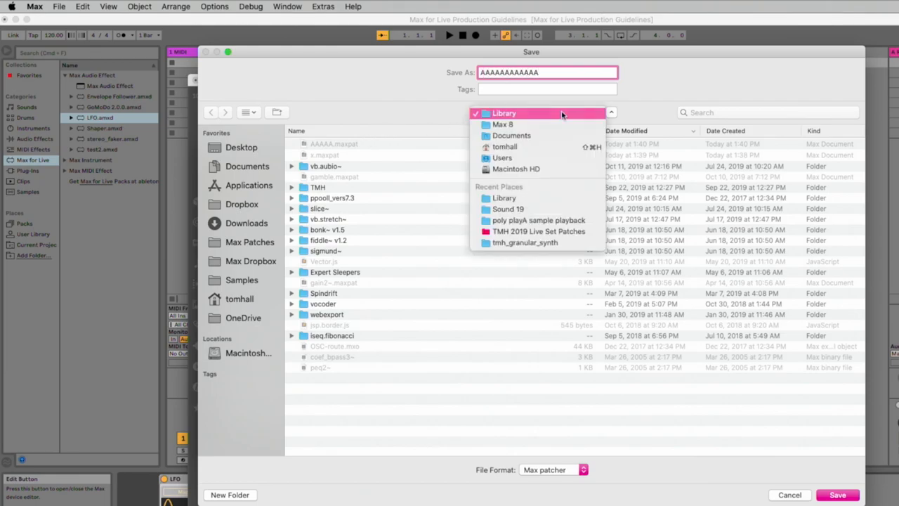
left_click(504, 112)
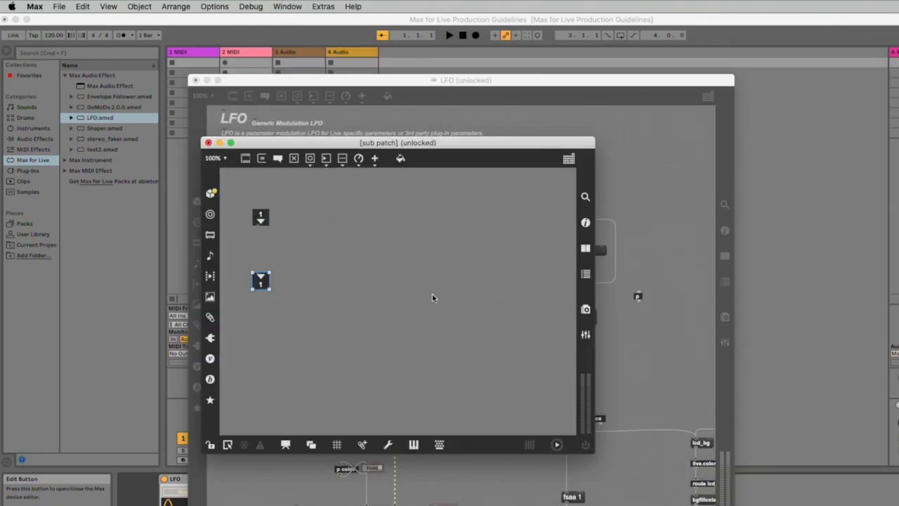
mouse_move(372, 235)
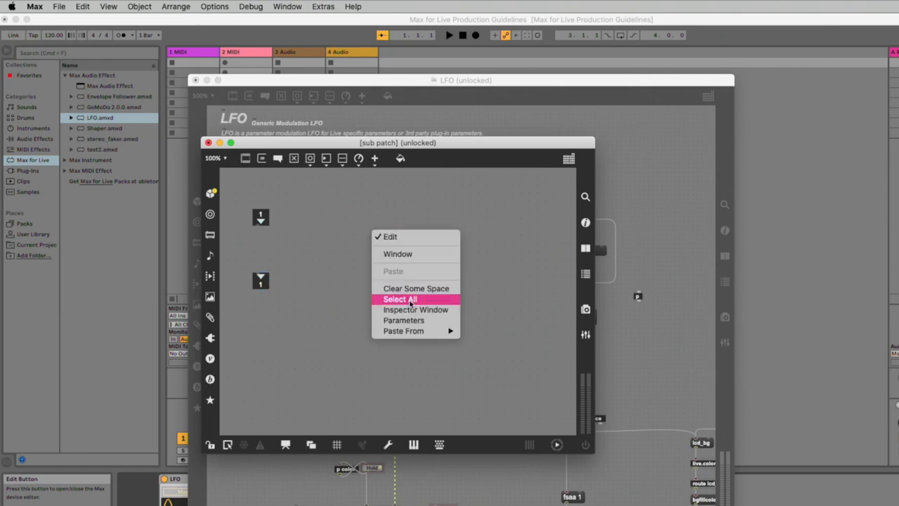
left_click(415, 310)
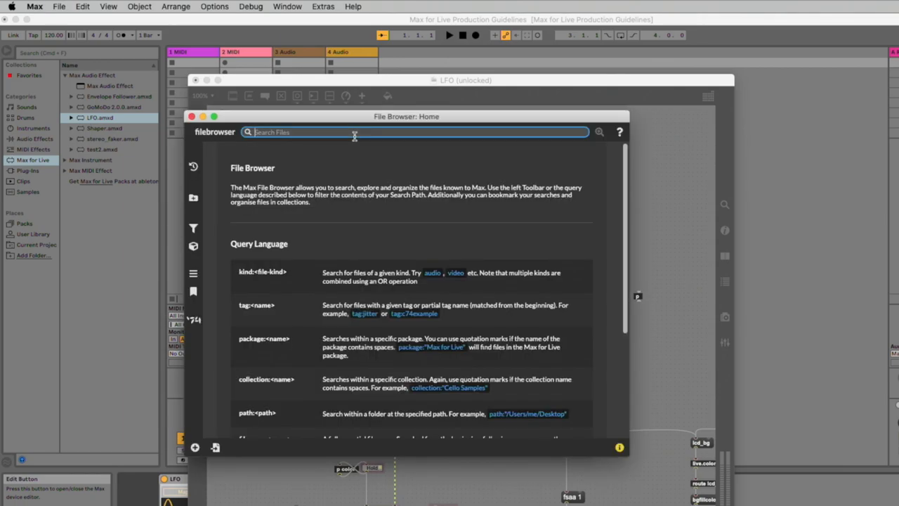
type("AAAA")
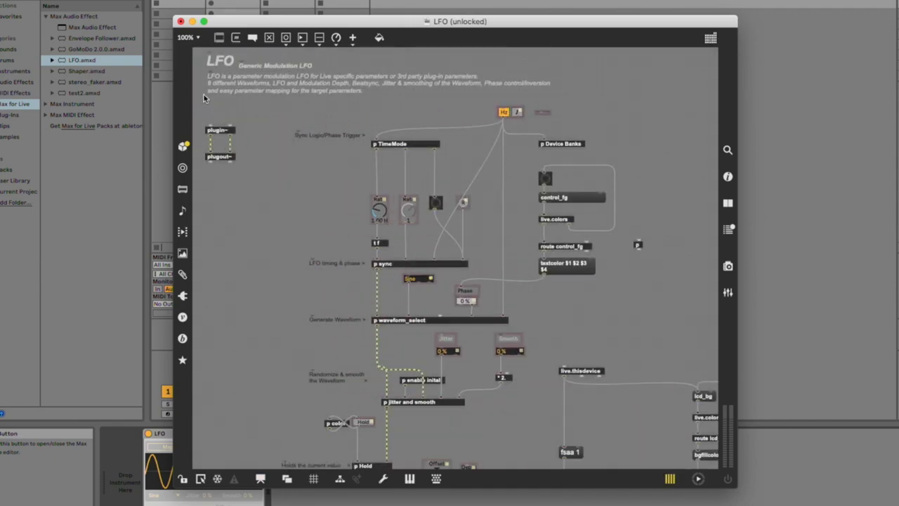
left_click(261, 478)
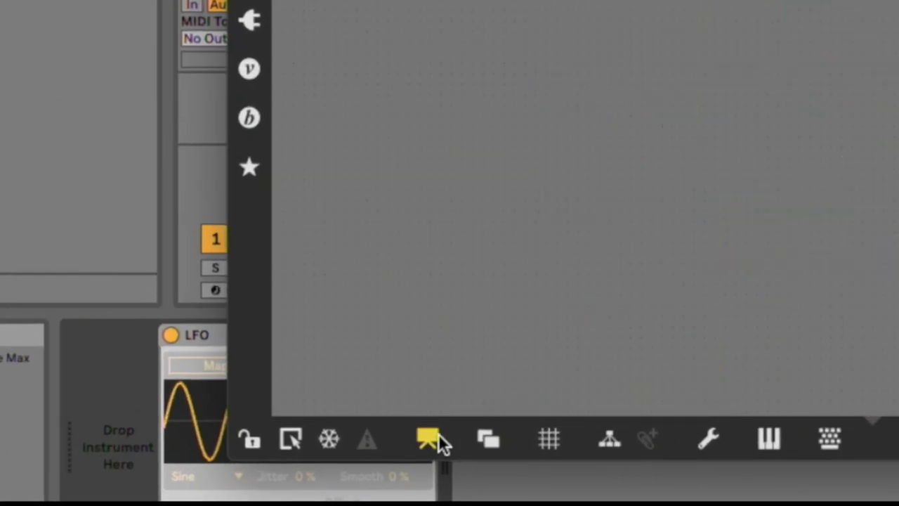
left_click(422, 440)
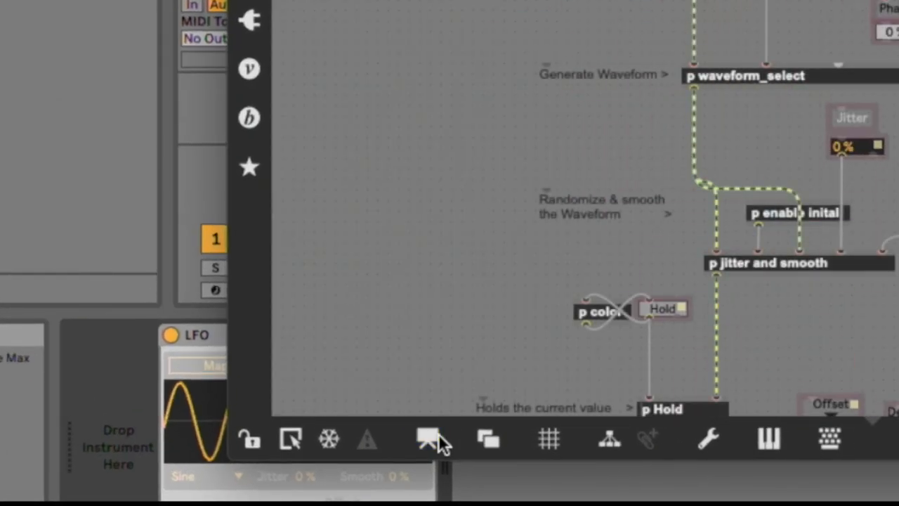
left_click(428, 440)
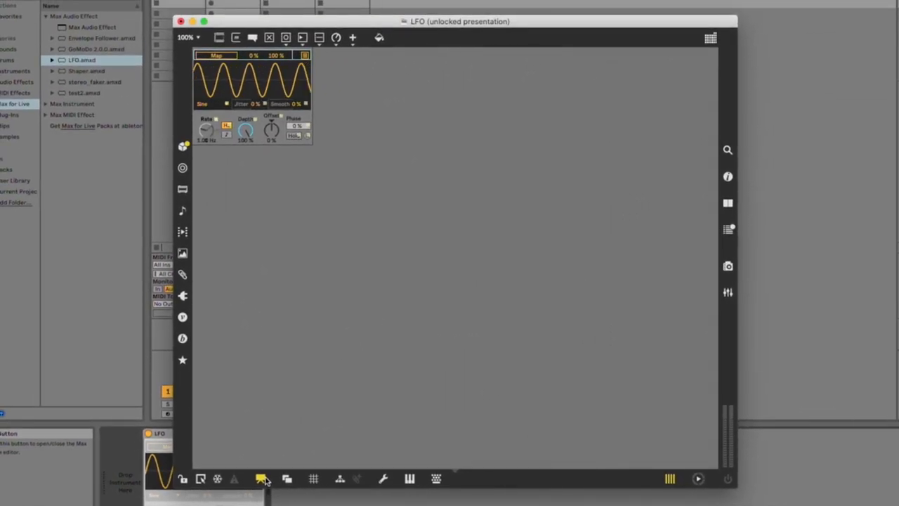
left_click(263, 478)
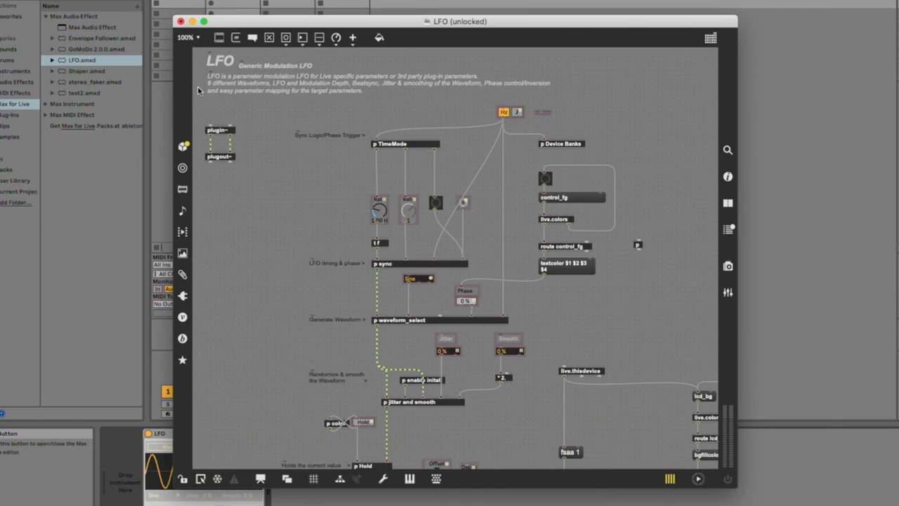
mouse_move(195, 86)
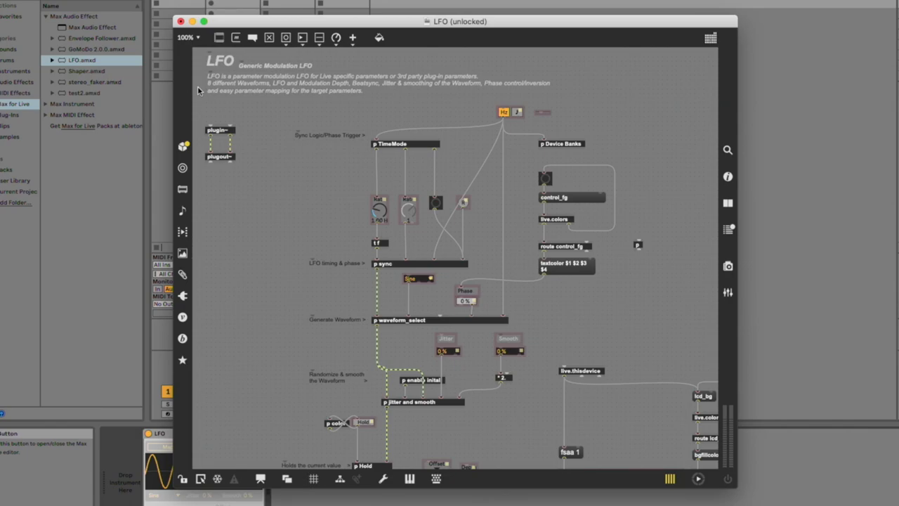
mouse_move(194, 87)
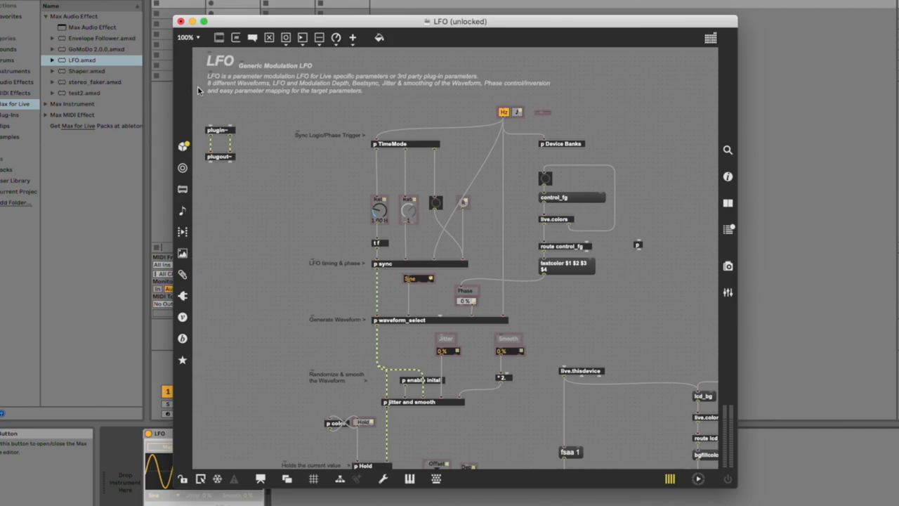
mouse_move(195, 88)
type("t b b b b b b")
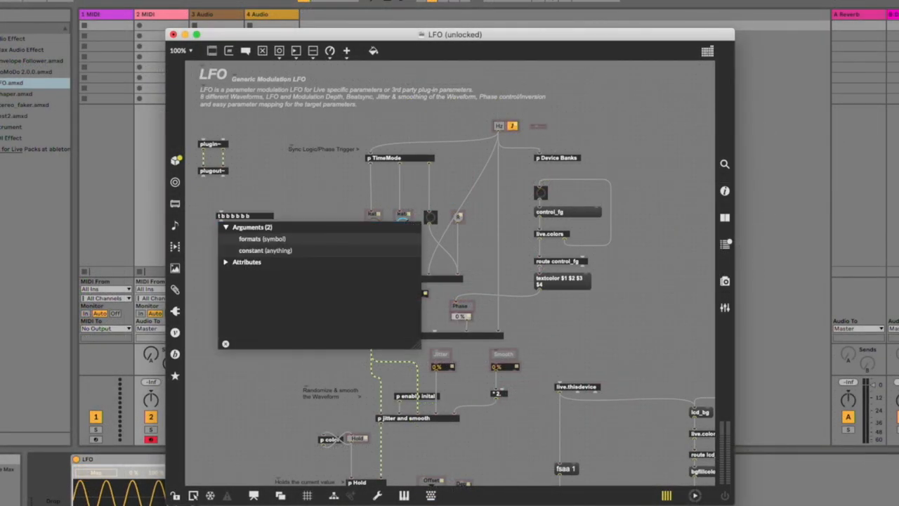
Deselect the new object box and remove the six-bang trigger object
left_click(253, 185)
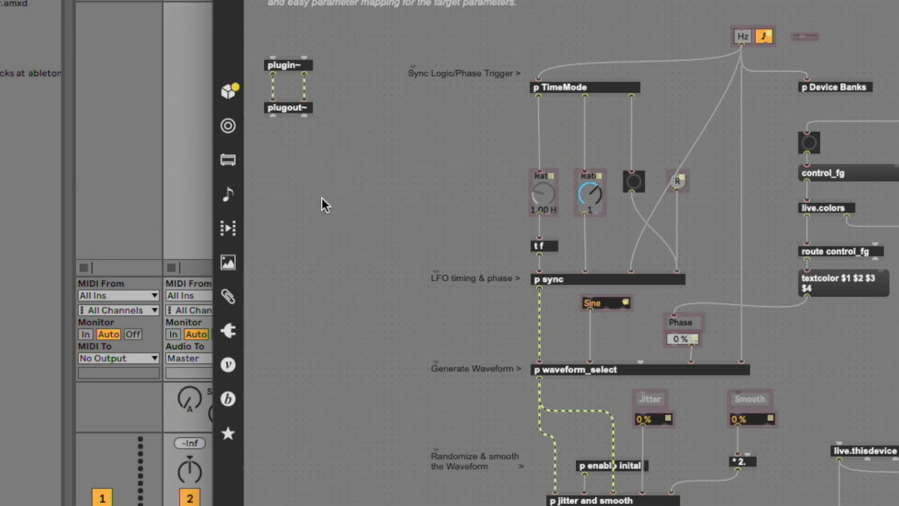
left_click(463, 73)
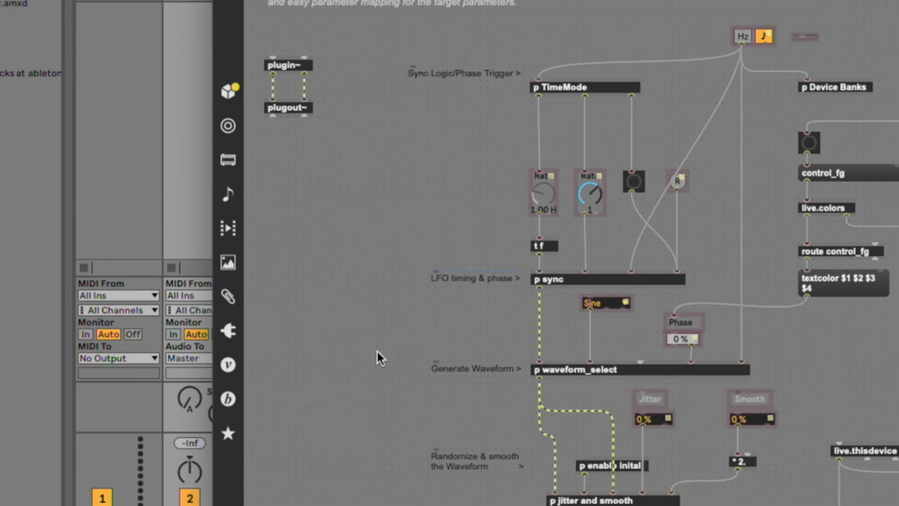
left_click(473, 369)
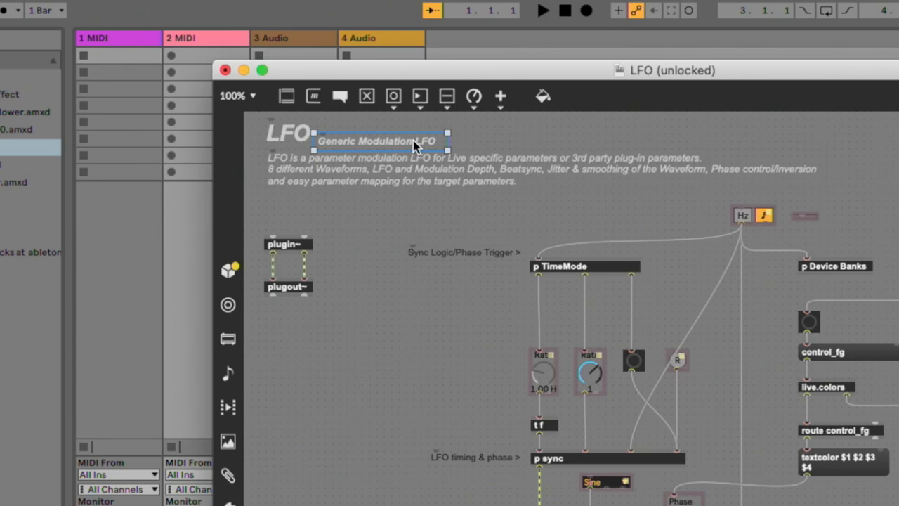
left_click(385, 205)
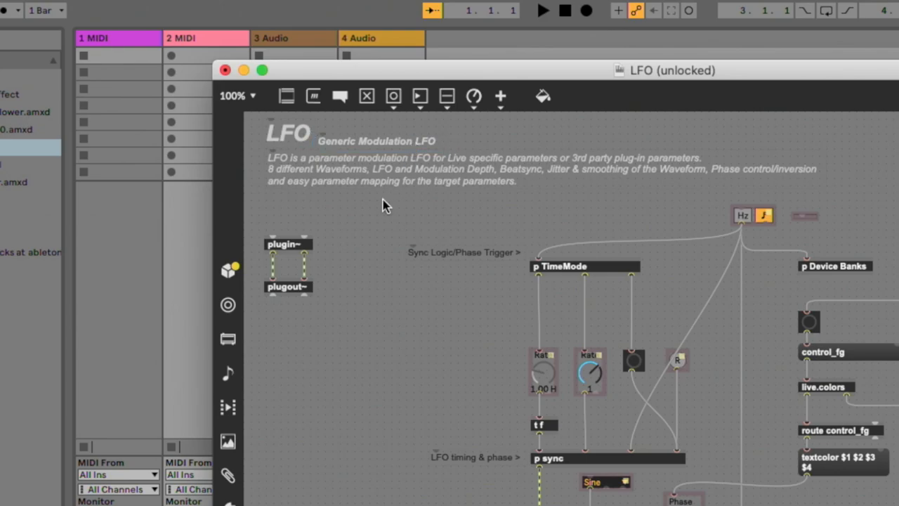
mouse_move(399, 189)
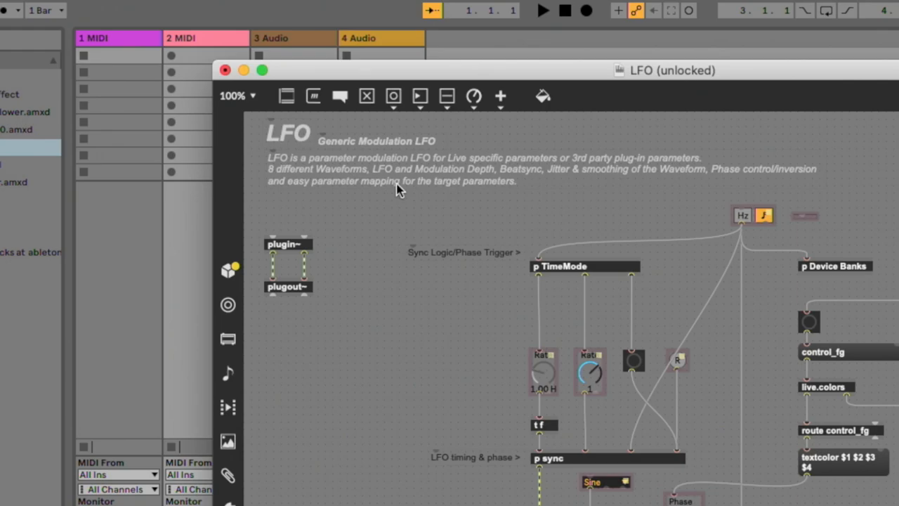
left_click(399, 182)
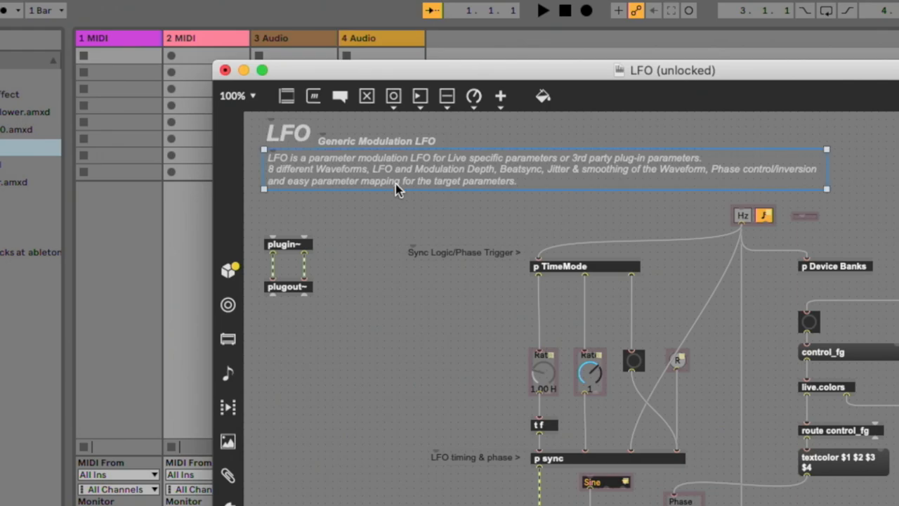
mouse_move(458, 383)
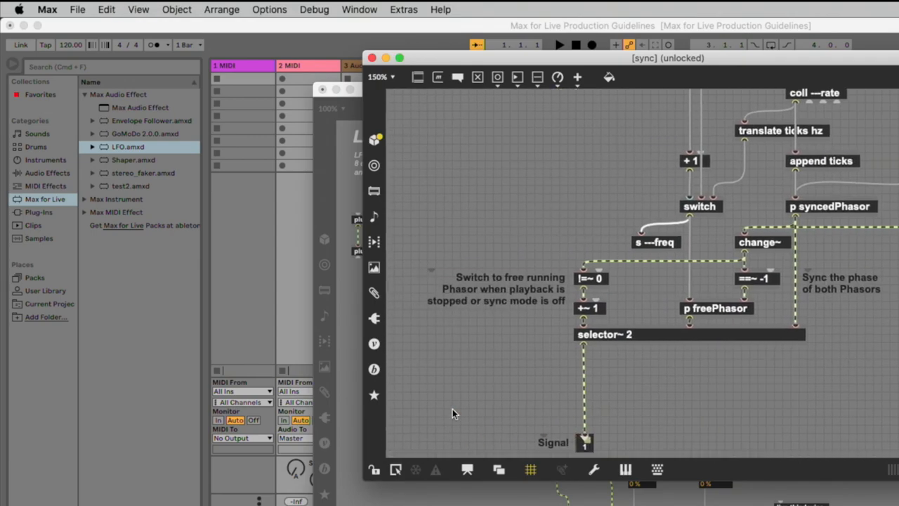
Select the Signal comment and double-click to open the sync subpatch
left_click(556, 443)
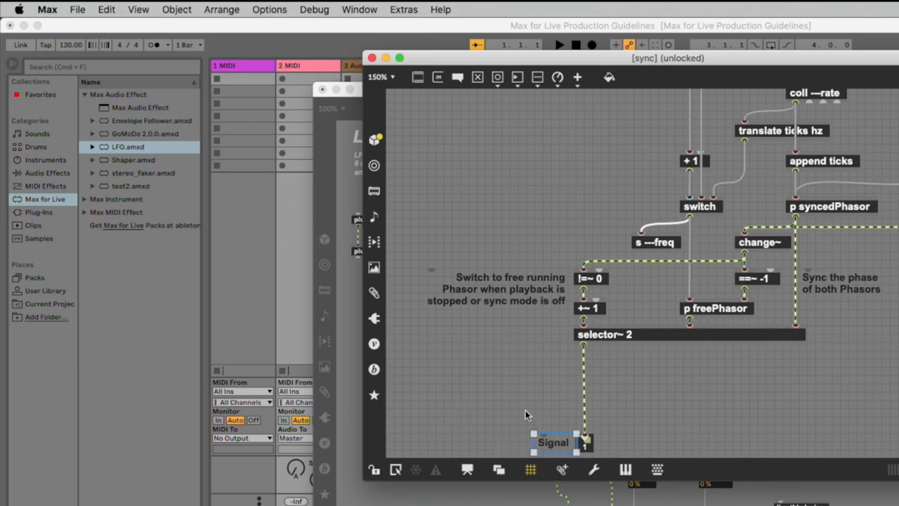
mouse_move(522, 410)
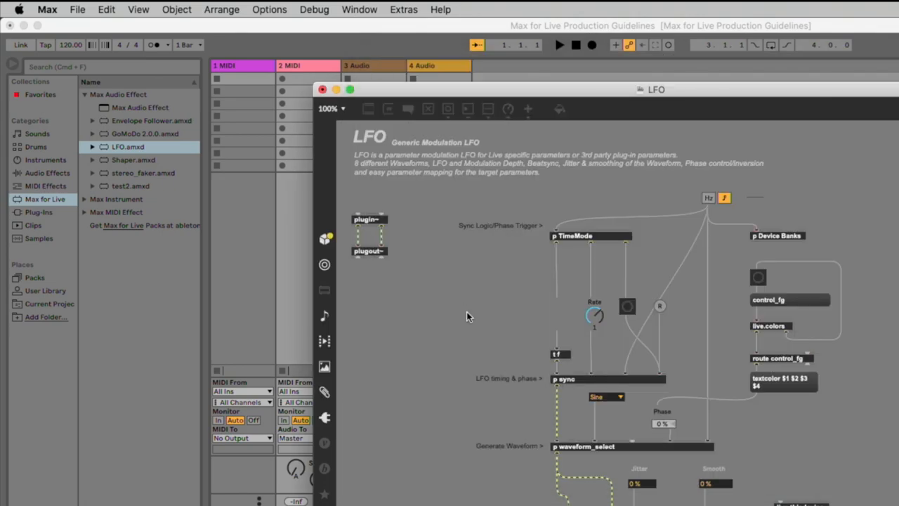
double_click(575, 236)
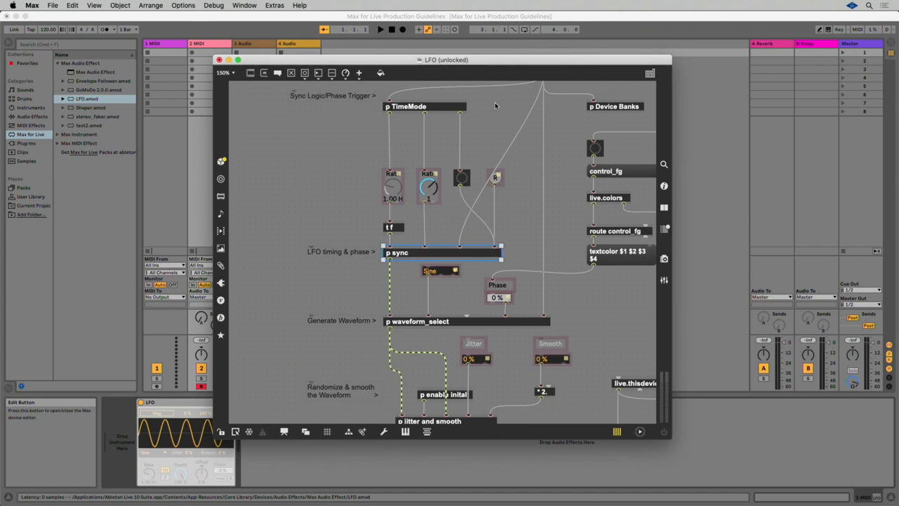
mouse_move(287, 157)
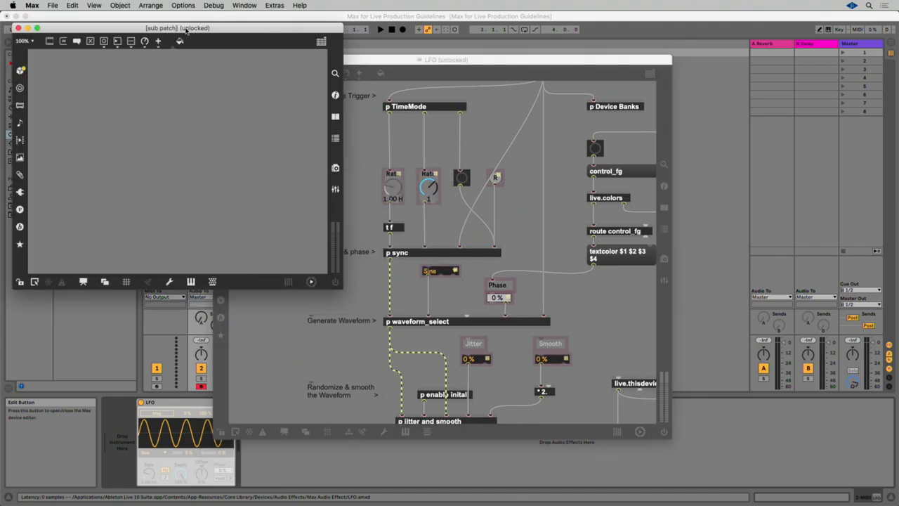
Save the empty subpatch into the Library folder as tmh.test
left_click(49, 7)
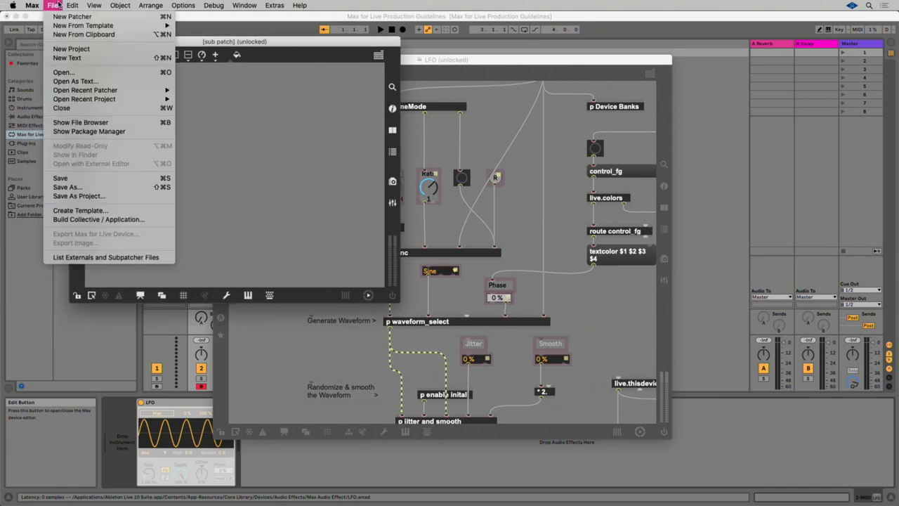
left_click(61, 178)
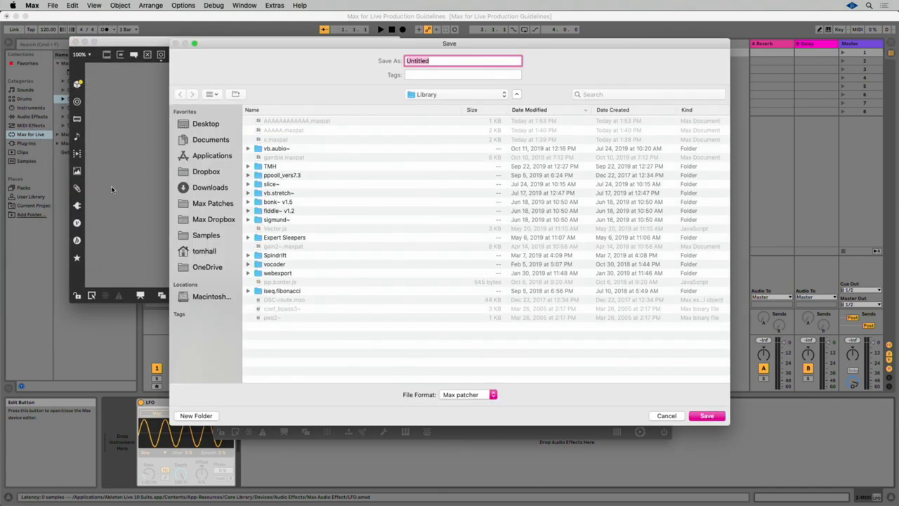
type("tmh.tes")
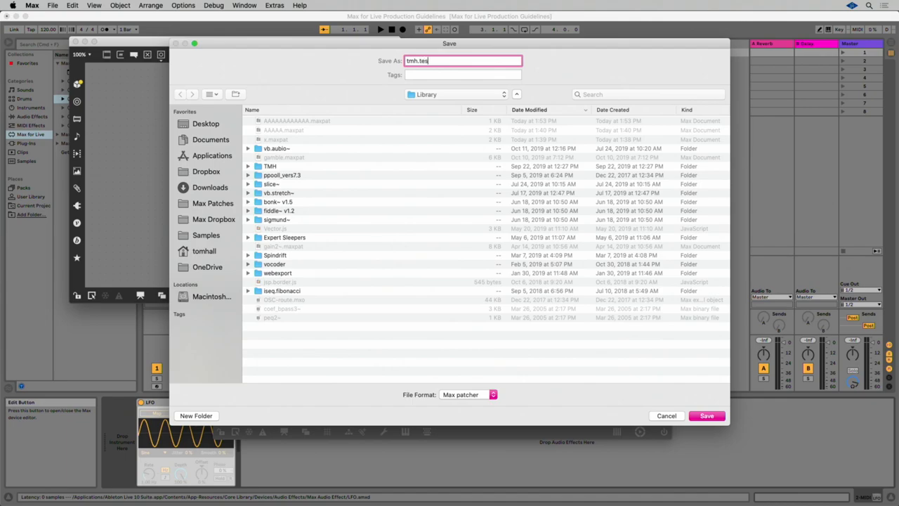
left_click(708, 416)
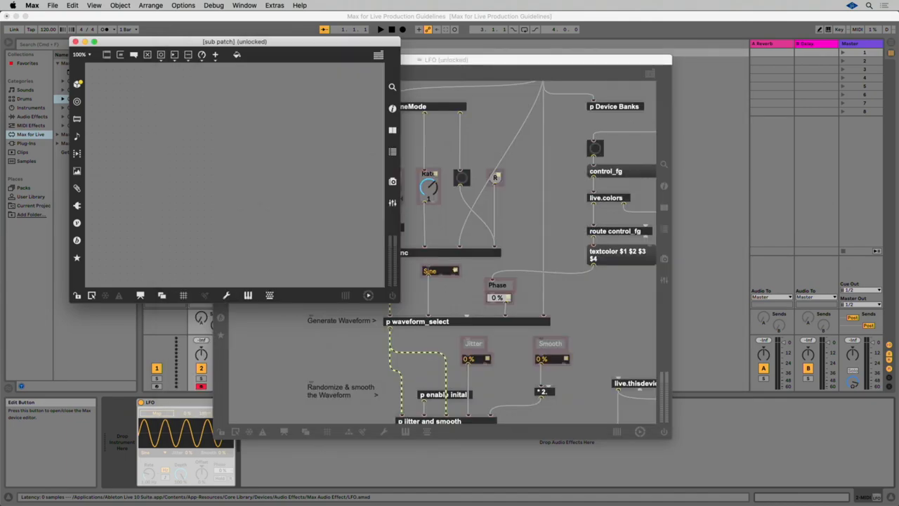
Save another copy of the subpatch as tmh.test~
left_click(51, 8)
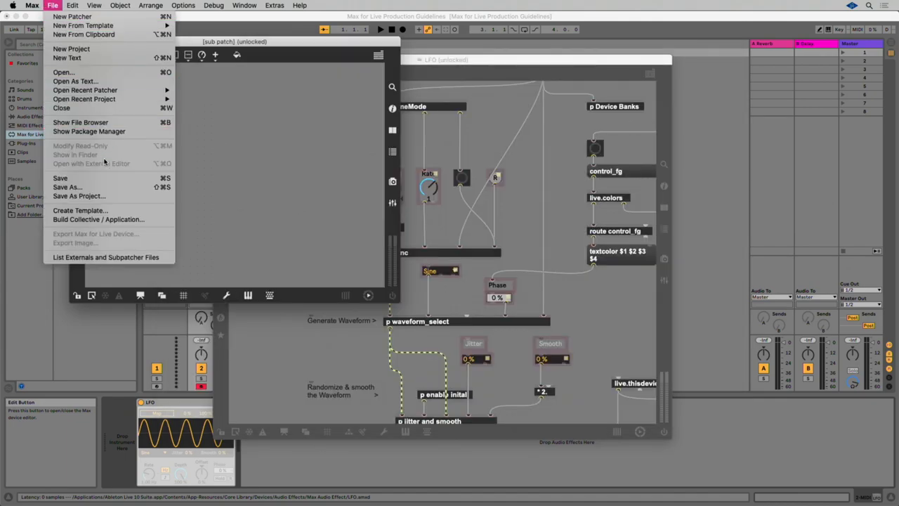
left_click(69, 186)
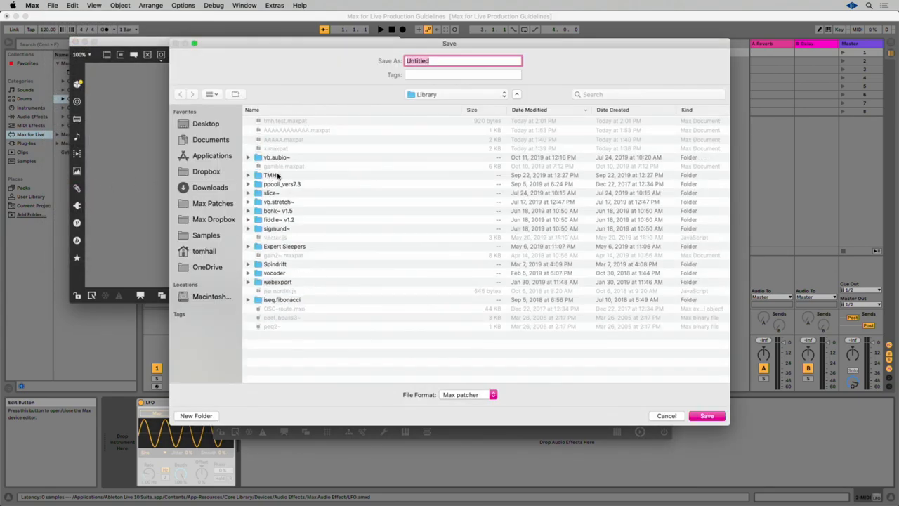
type("tmh.")
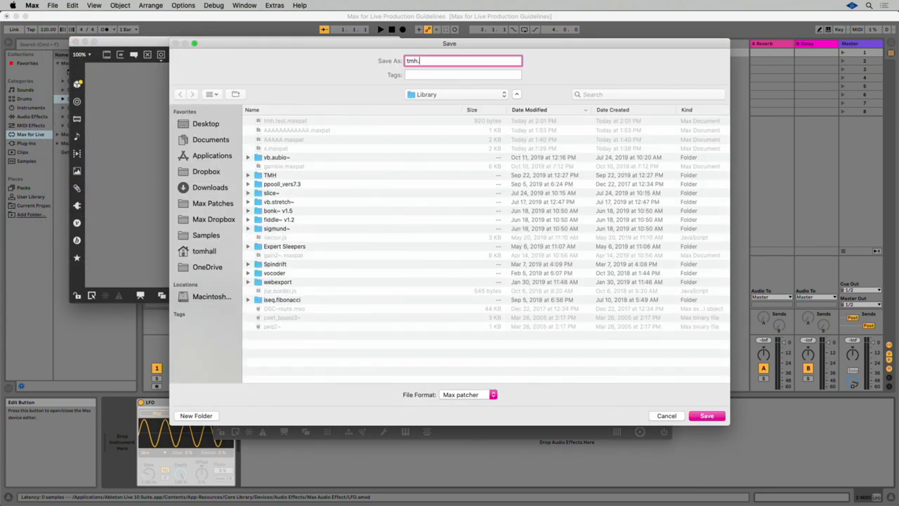
type("test~")
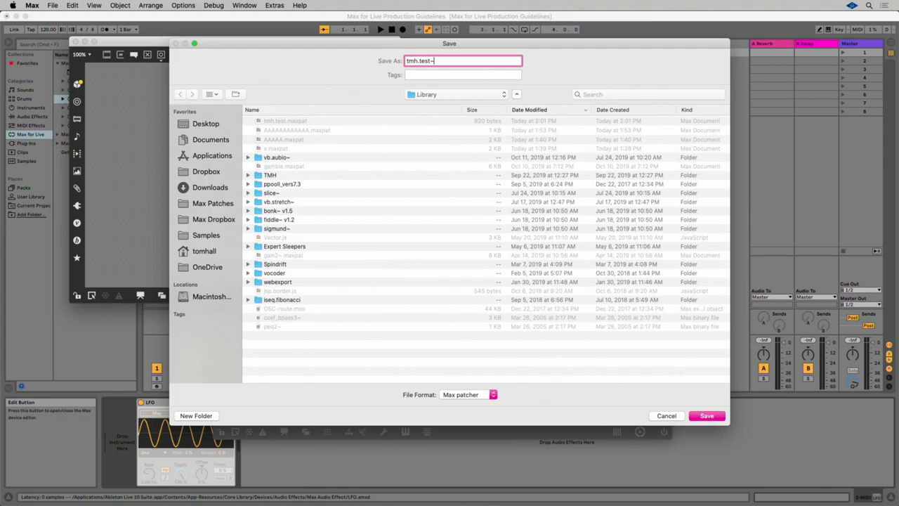
left_click(712, 416)
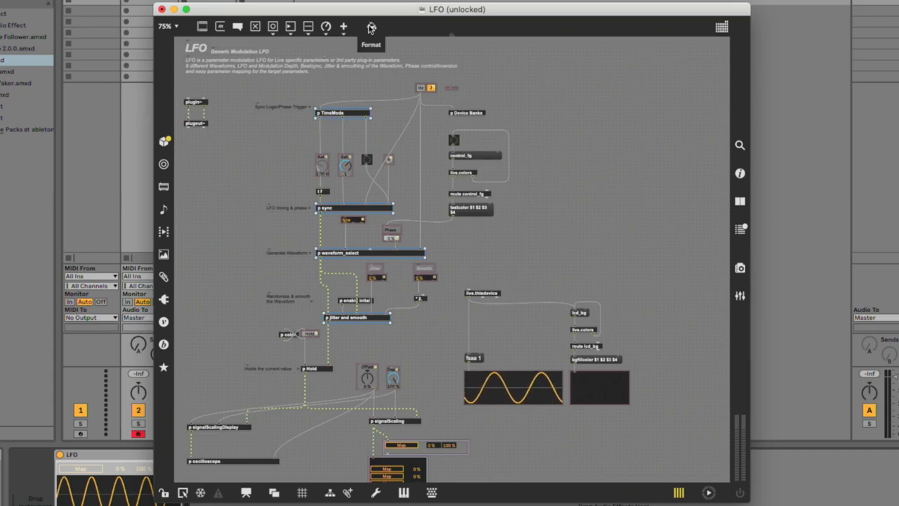
left_click(368, 26)
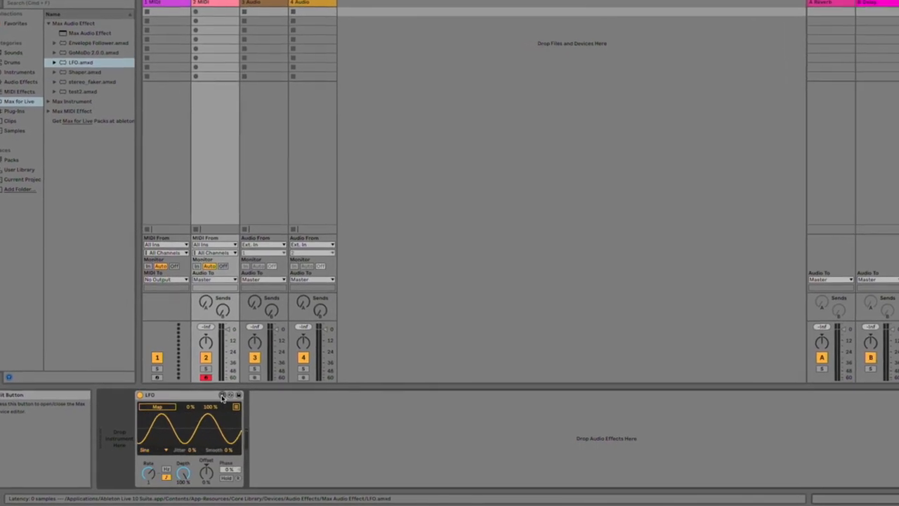
Reopen the LFO device from Ableton Live into the Max editor
left_click(222, 395)
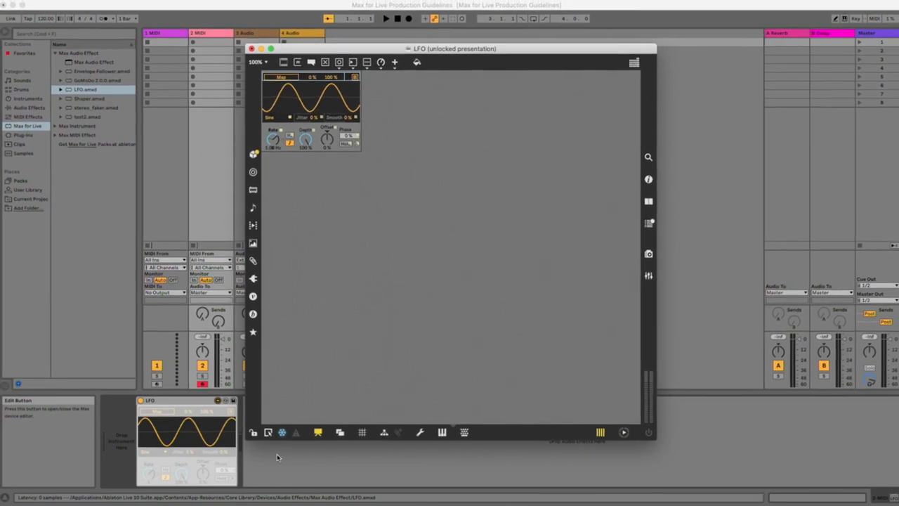
Toggle Presentation Mode off to show the full patching view
left_click(53, 13)
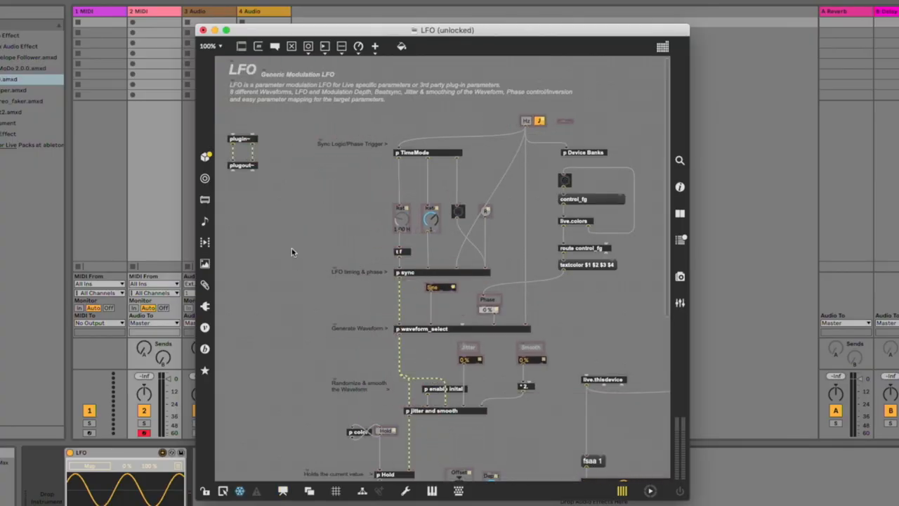
mouse_move(269, 240)
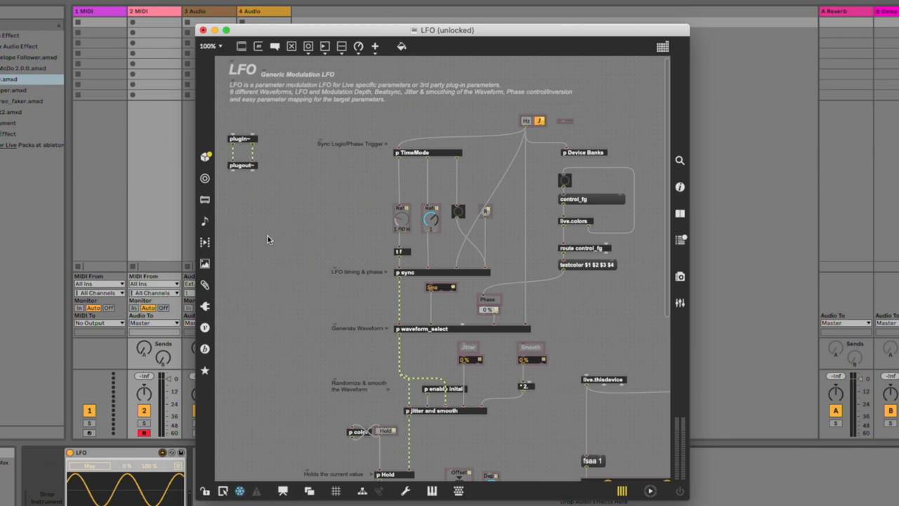
Open the LFO patcher's Inspector Window and scroll through its color and editing settings
right_click(268, 238)
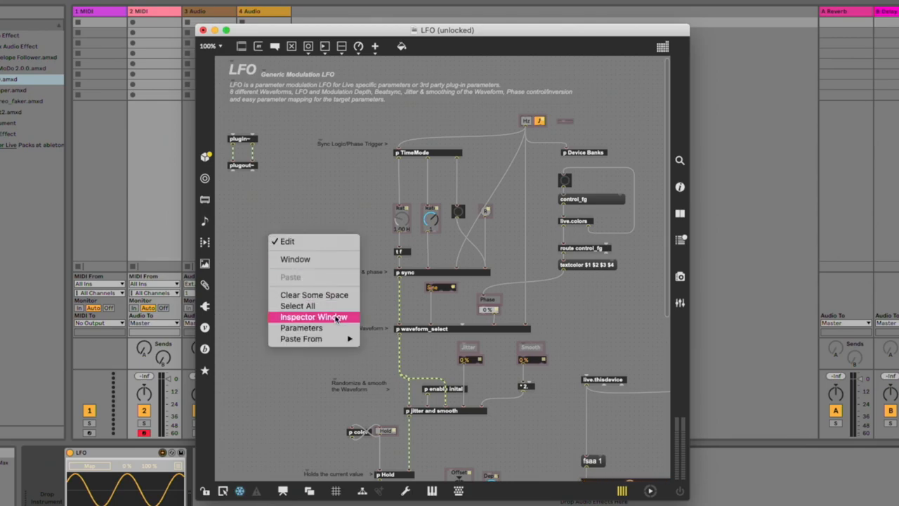
left_click(312, 316)
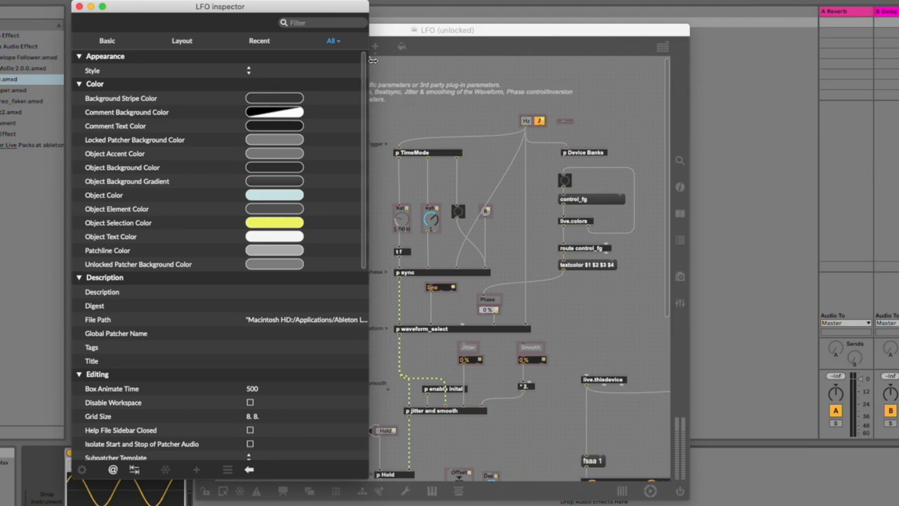
scroll("down", 3)
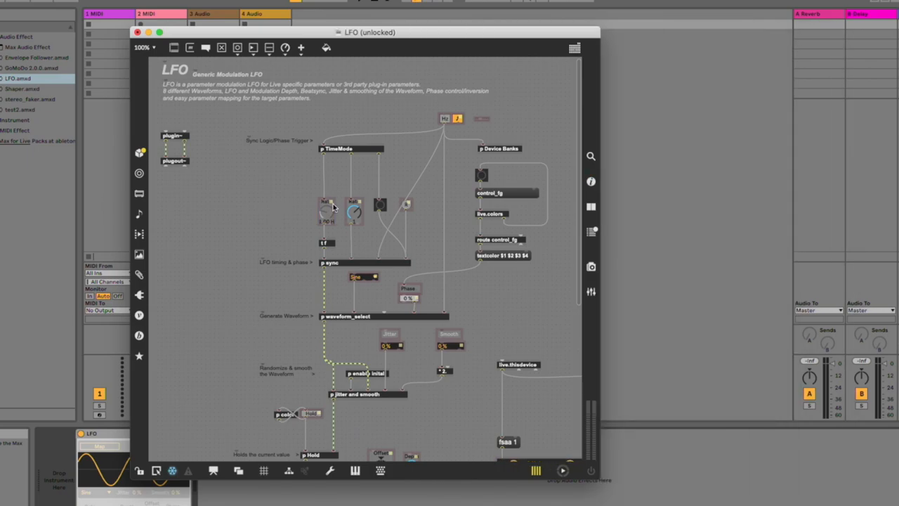
Show the LFO.amxd project window listing its patchers, icons and media files
left_click(323, 210)
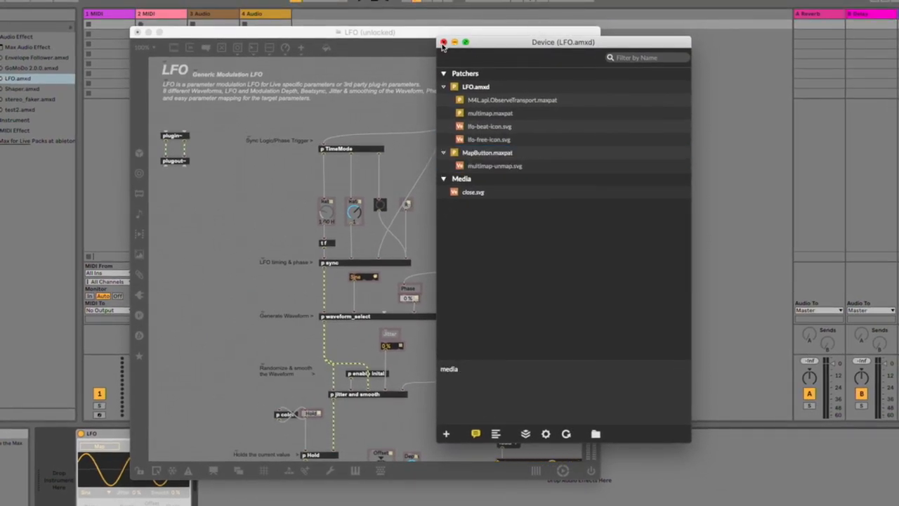
Close the device Project window and show the Hz Rate dial's Inspector
left_click(441, 45)
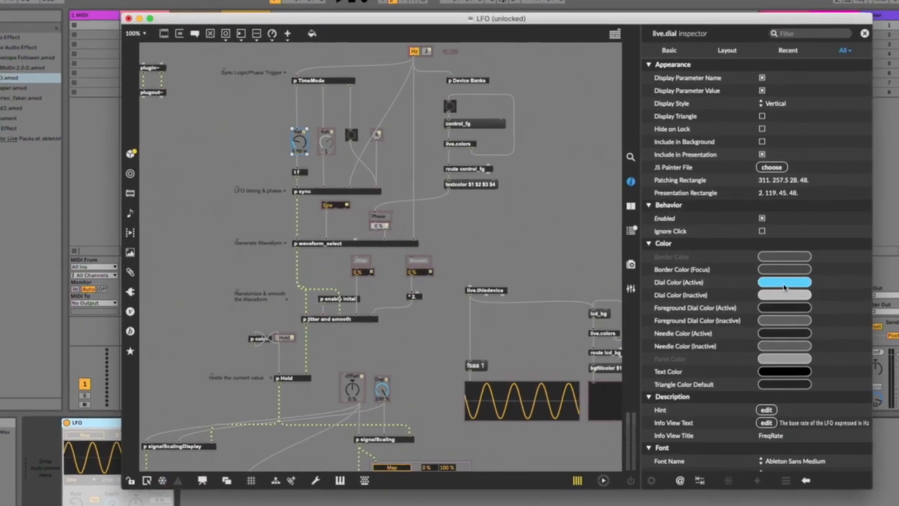
Scroll the rate dial's Inspector down to the Parameter section with Long and Short Name
scroll("down", 3)
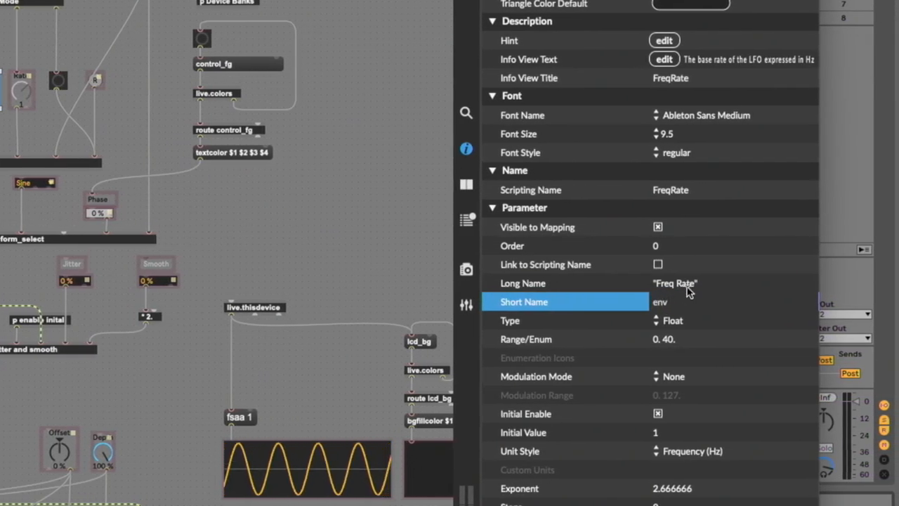
Set the Hz rate dial's Short Name to 'Freq' and Long Name to 'Freq Rate'
left_click(675, 284)
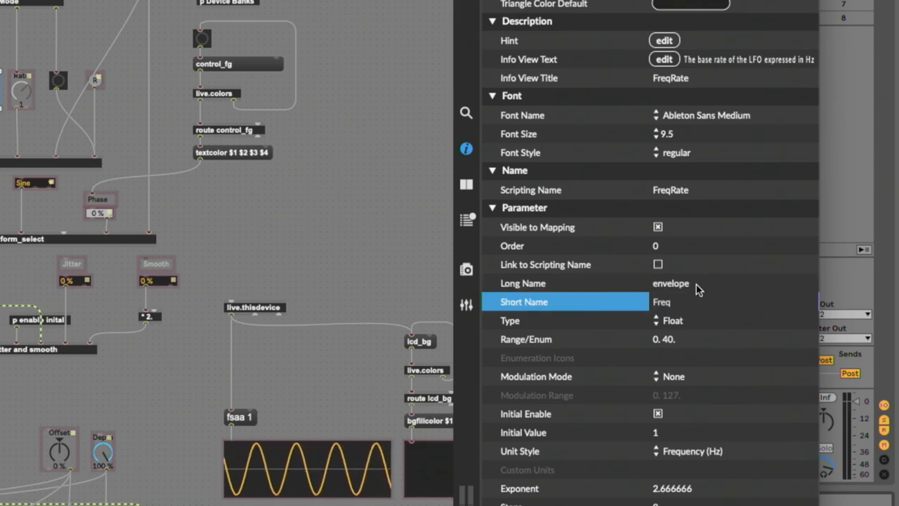
left_click(692, 283)
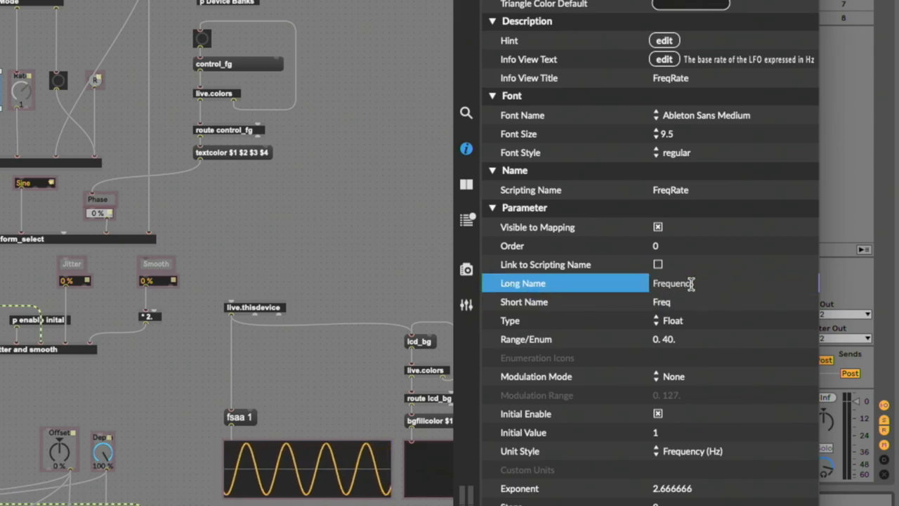
left_click(703, 302)
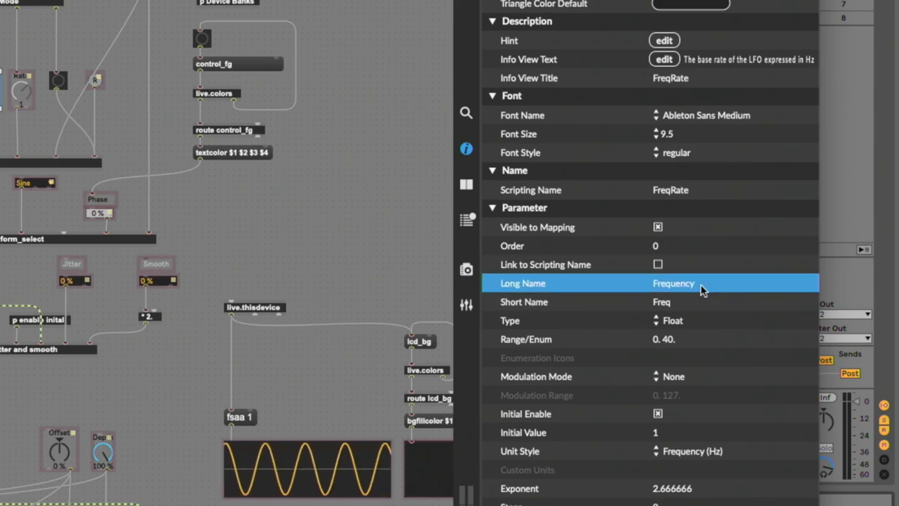
type("envelope")
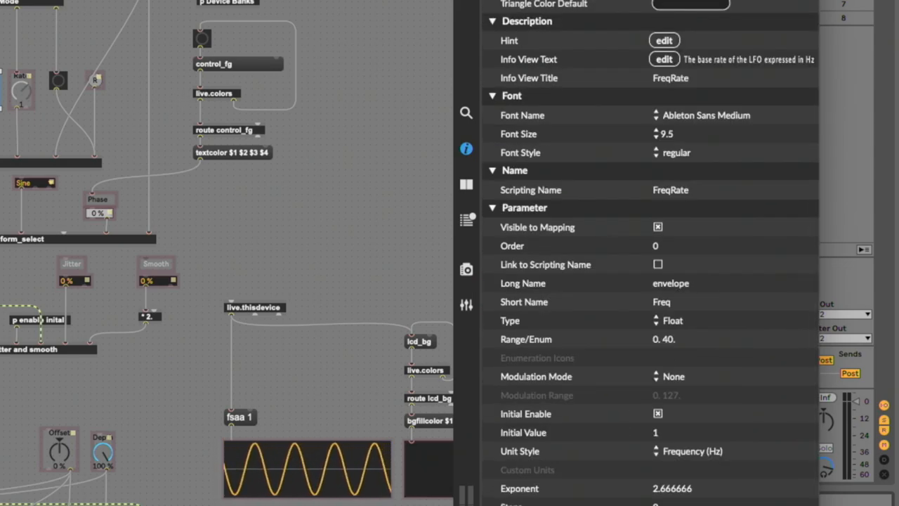
type("\"Freq Rate\"")
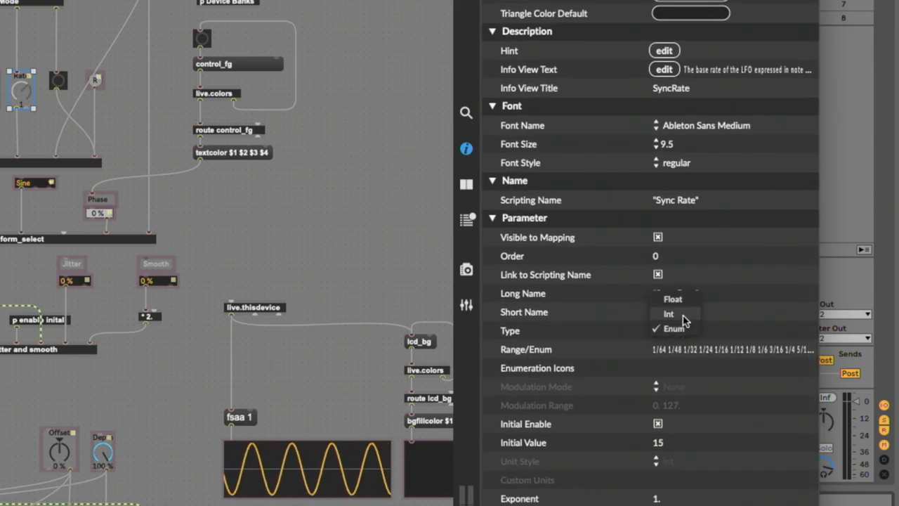
Switch the sync rate dial's Type to Int, then Float, then back to Enum
left_click(669, 314)
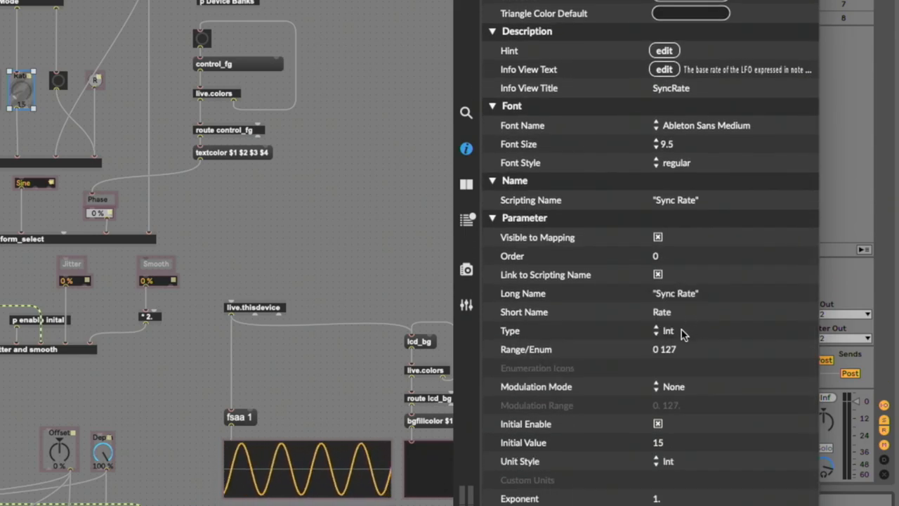
left_click(667, 330)
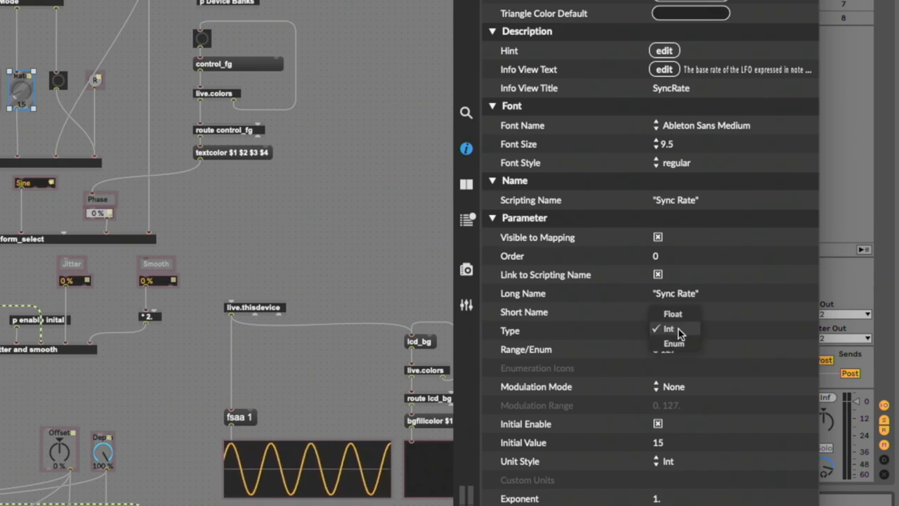
left_click(672, 328)
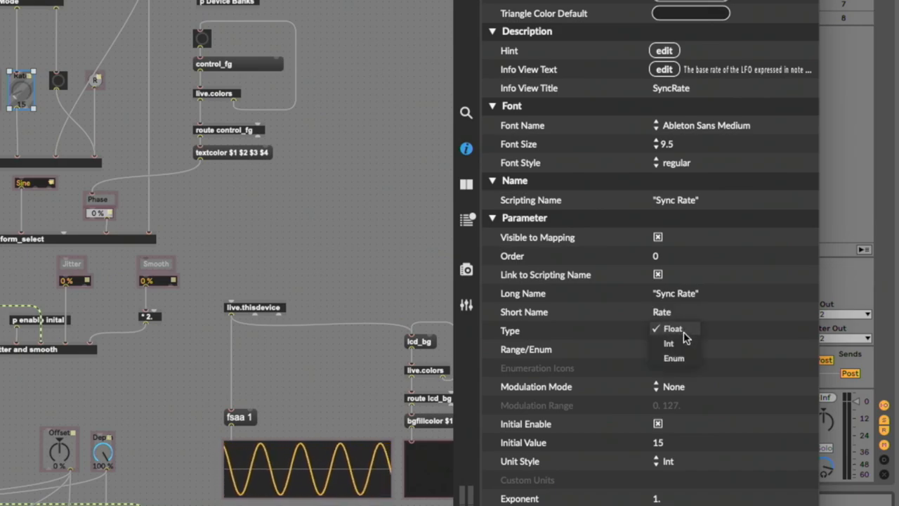
left_click(673, 358)
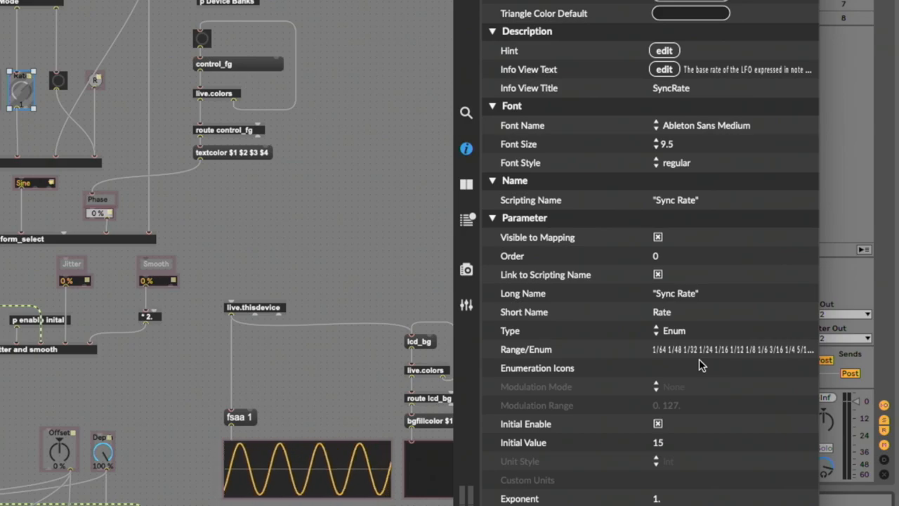
left_click(688, 368)
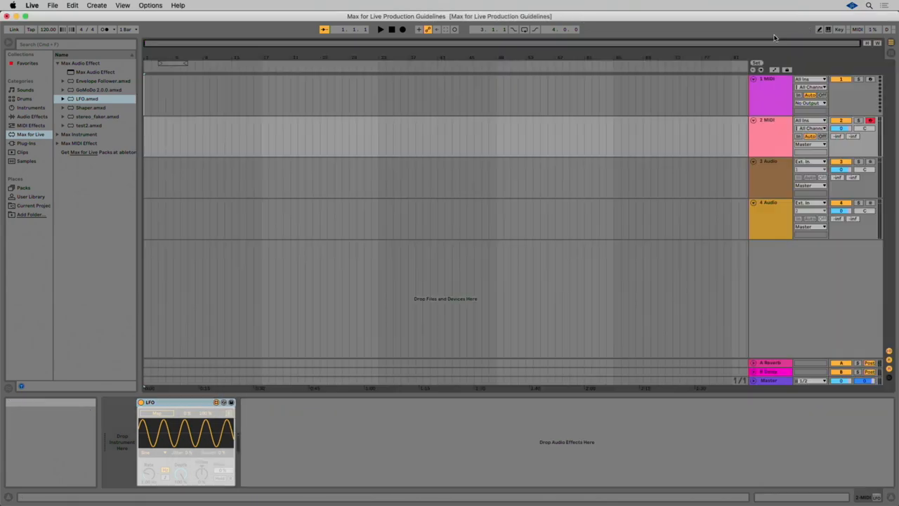
Enable Automation Mode and choose LFO in track 2's device chooser to browse its parameters
left_click(831, 29)
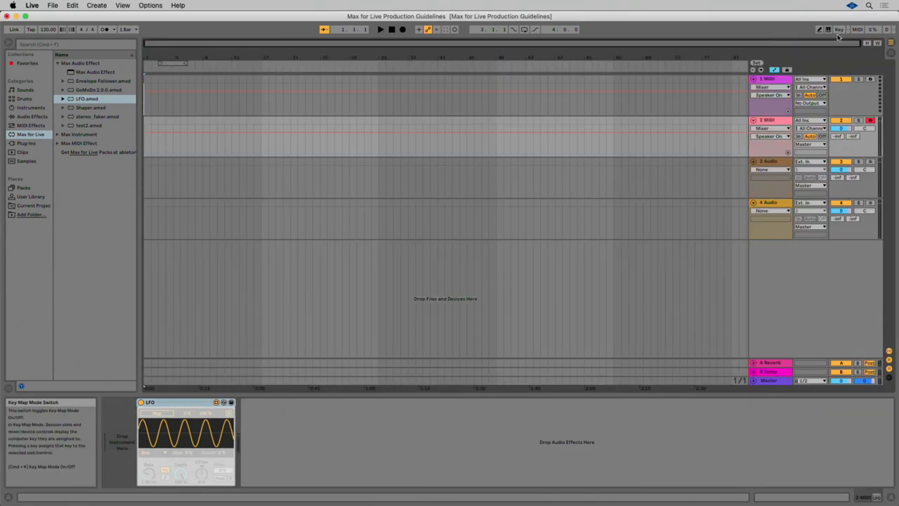
left_click(769, 137)
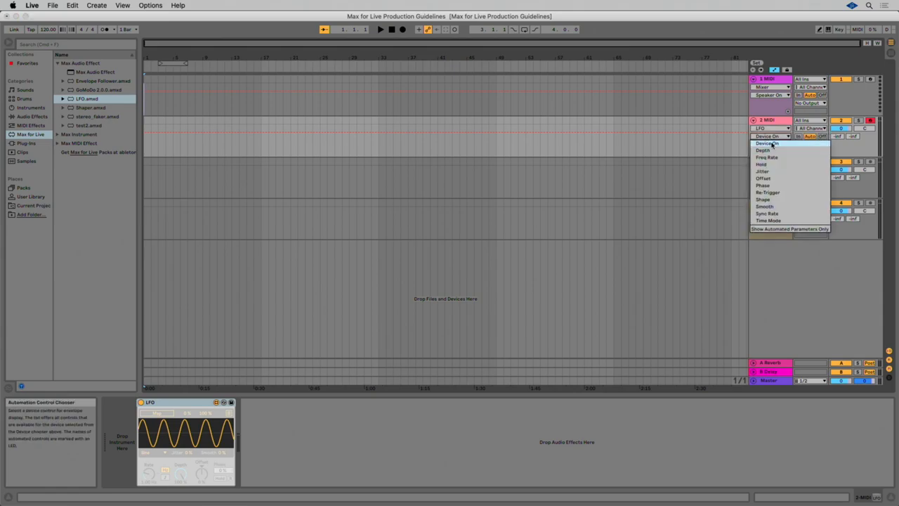
left_click(767, 157)
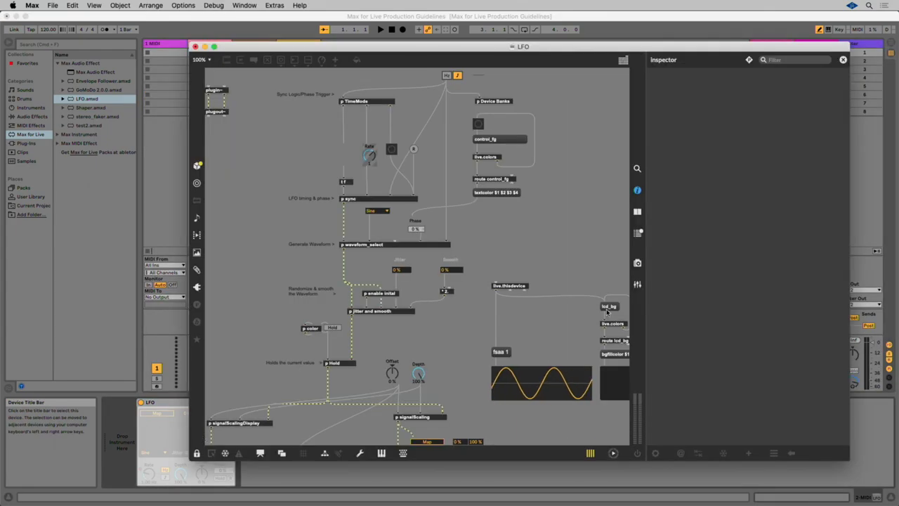
Create a live.dial object, duplicate it, and inspect the copy named live.dial[1]
left_click(362, 153)
type("live.dial")
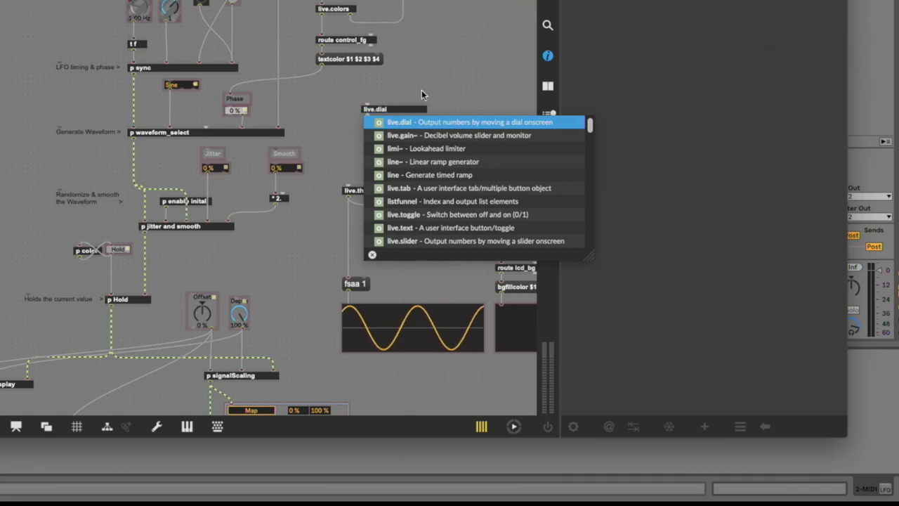
left_click(399, 122)
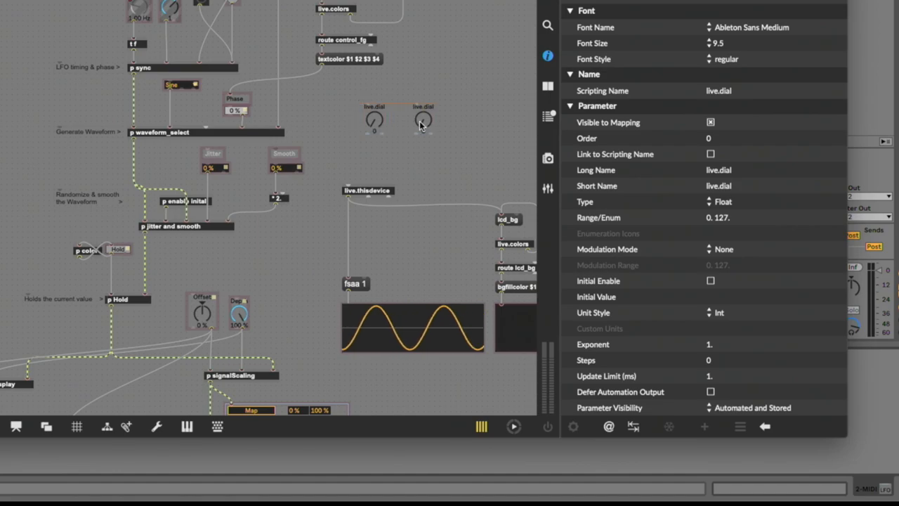
left_click(425, 120)
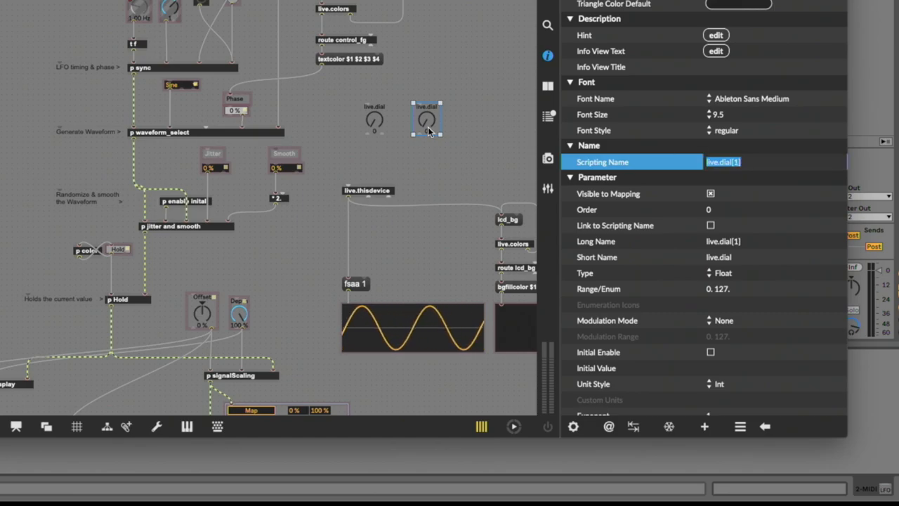
left_click(470, 119)
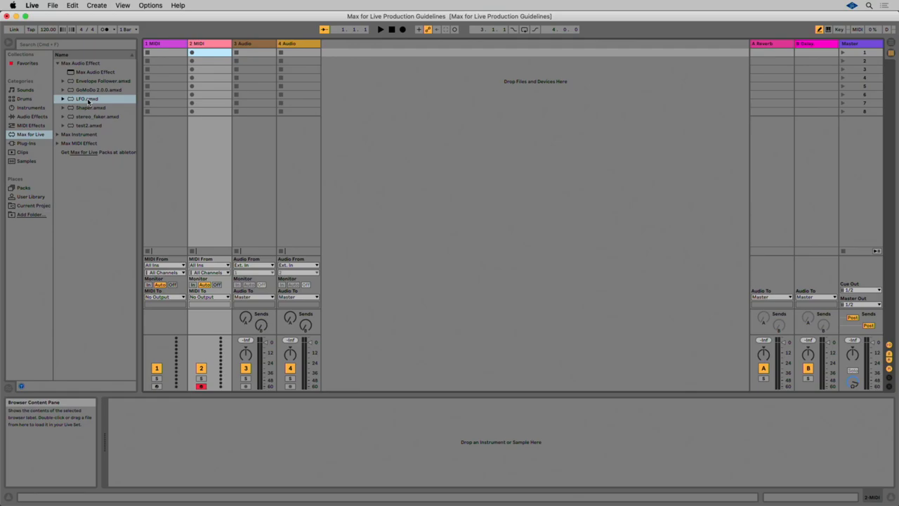
Load LFO.amxd onto the 2 MIDI track and choose LFO as track 2's automation device
double_click(84, 98)
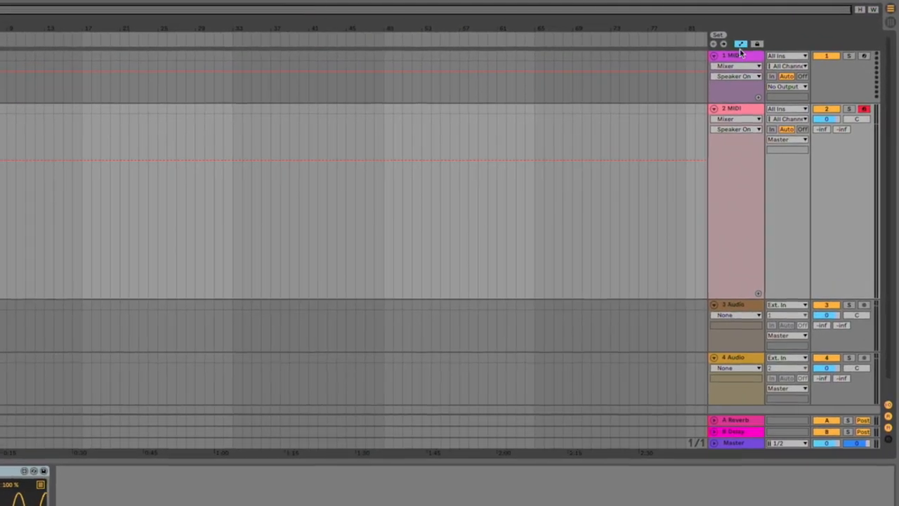
left_click(732, 116)
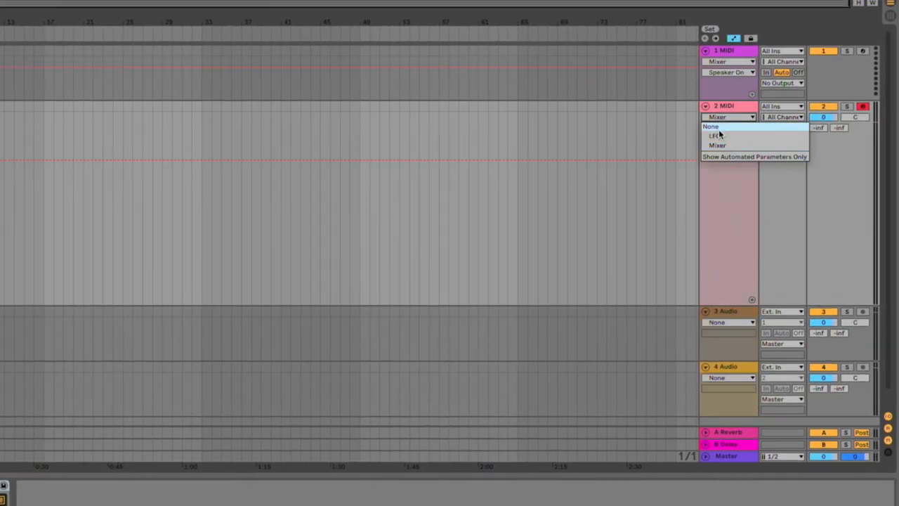
left_click(713, 135)
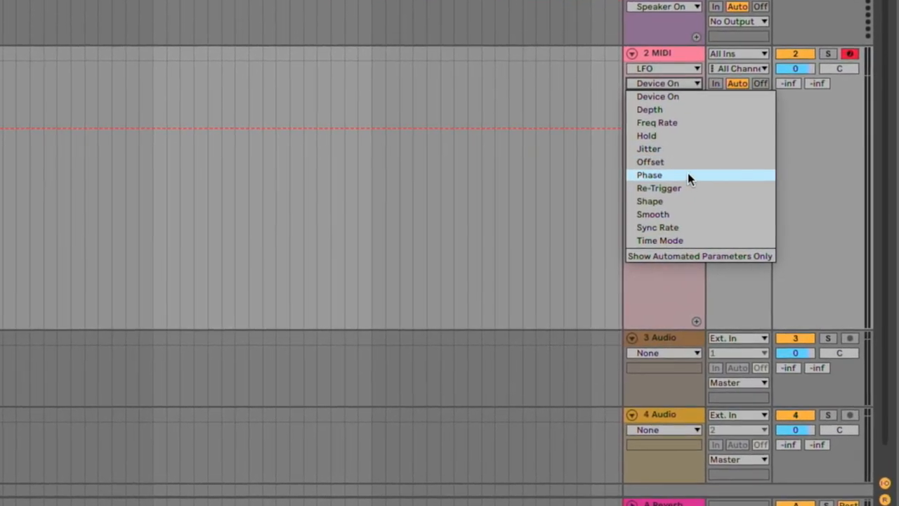
mouse_move(693, 240)
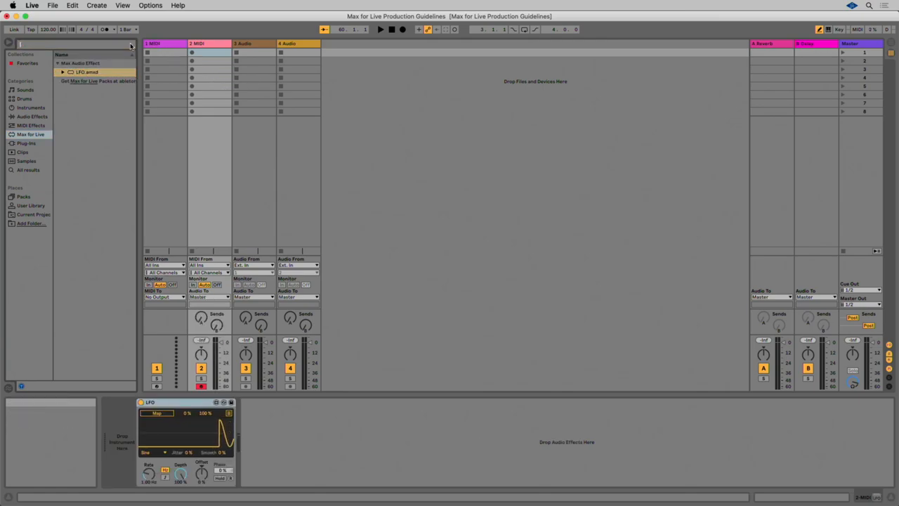
Clear the browser search and reopen the Max for Live Production Guidelines set from recent sets
left_click(48, 62)
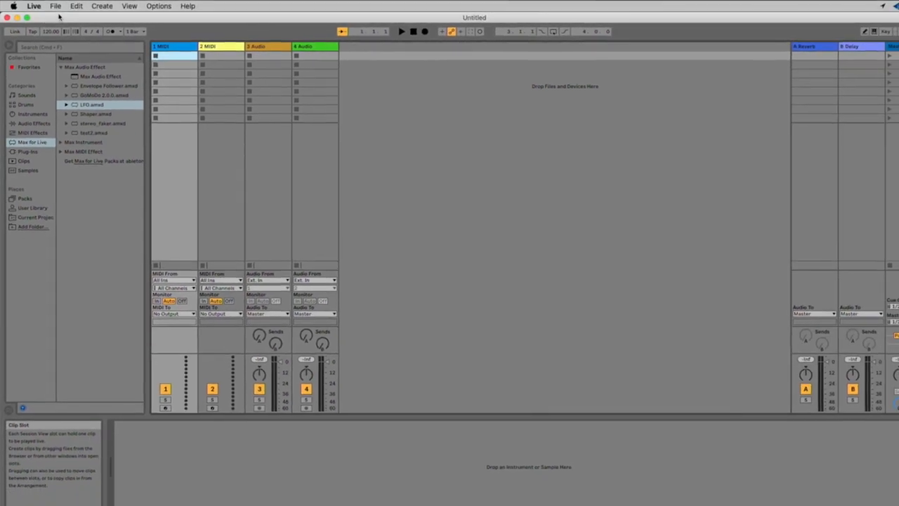
left_click(55, 6)
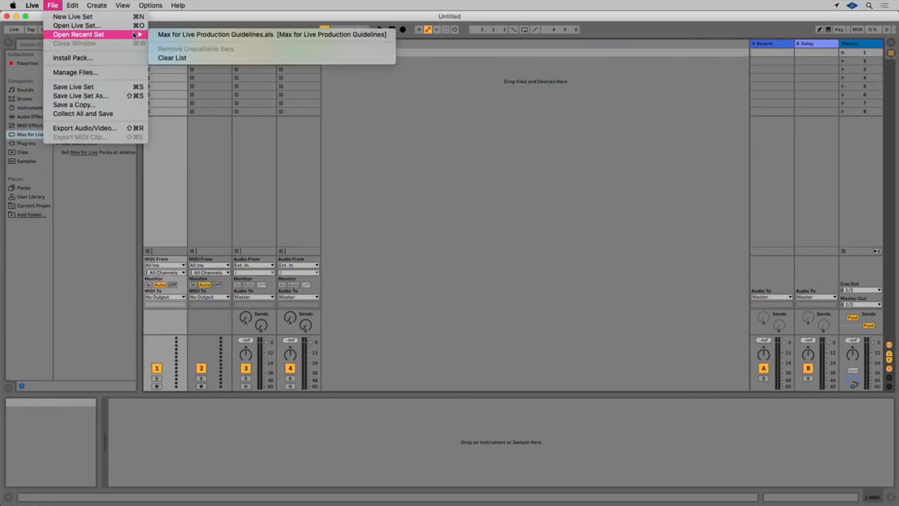
left_click(211, 34)
type("dial")
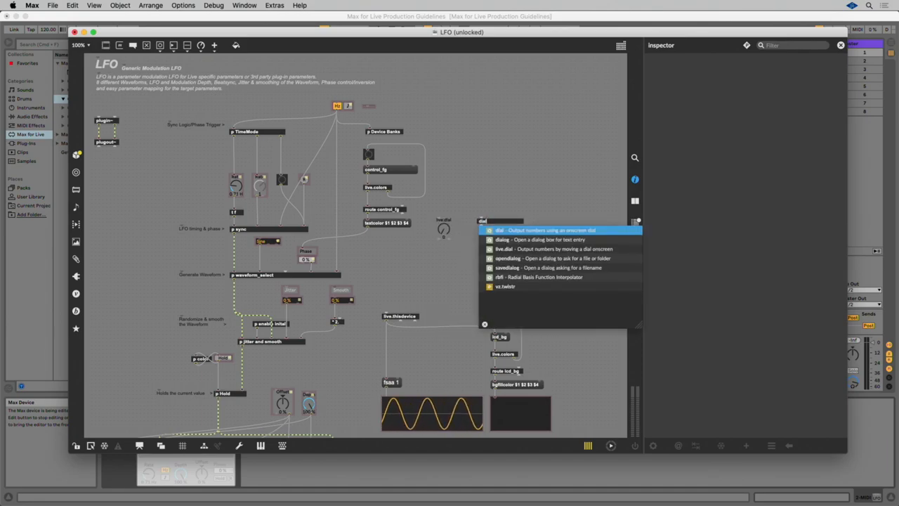
Delete the unfinished dial and review the Sync Rate dial's enum parameters with initial value 15
left_click(499, 229)
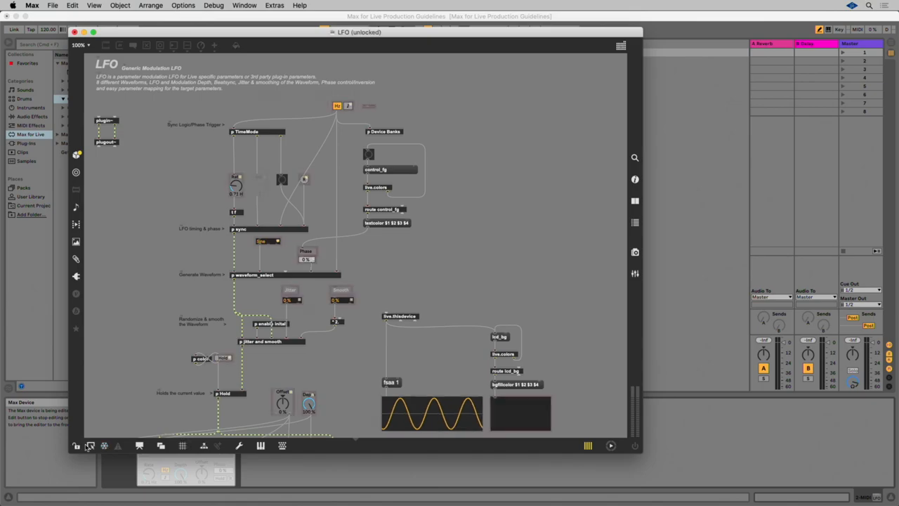
left_click(257, 185)
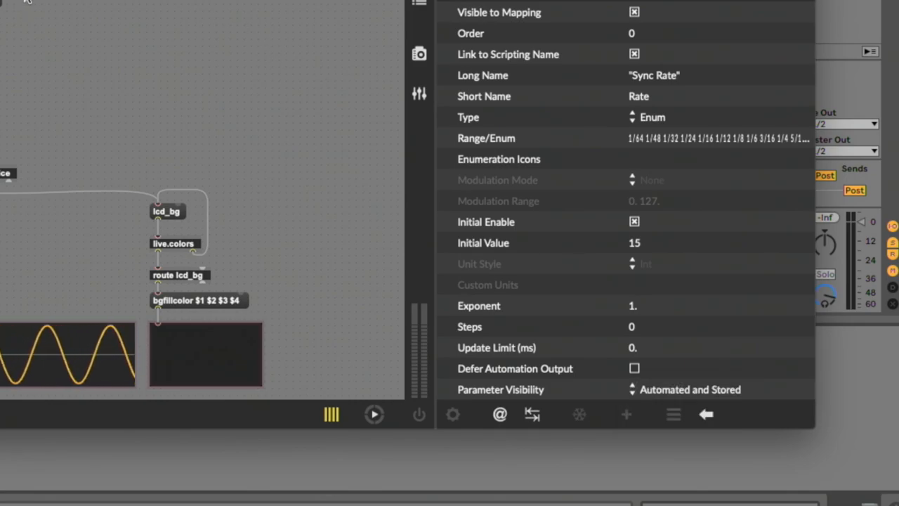
left_click(690, 389)
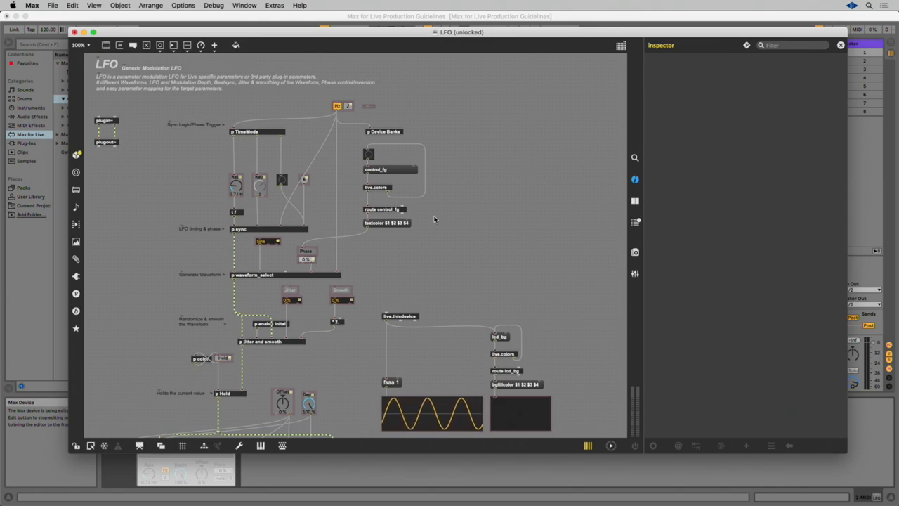
left_click(107, 8)
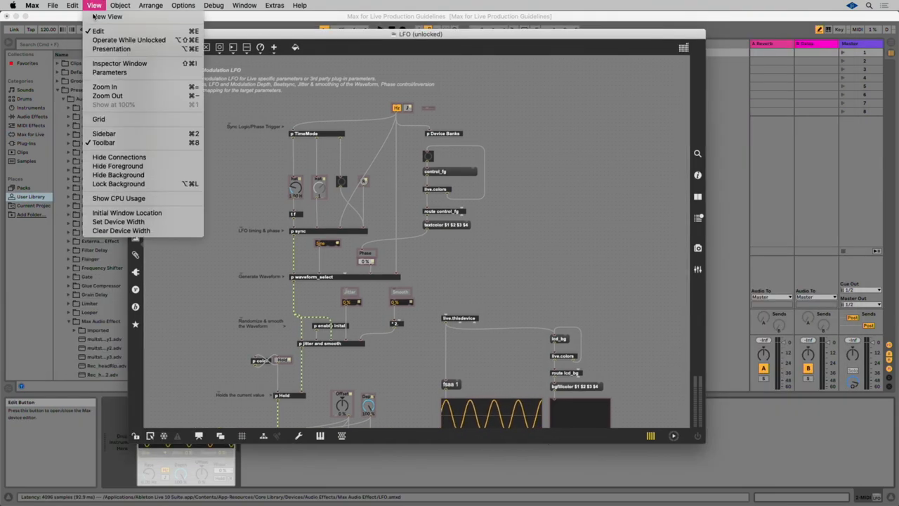
Open View > Parameters to list all LFO parameter objects with their names, types and initial values
left_click(88, 7)
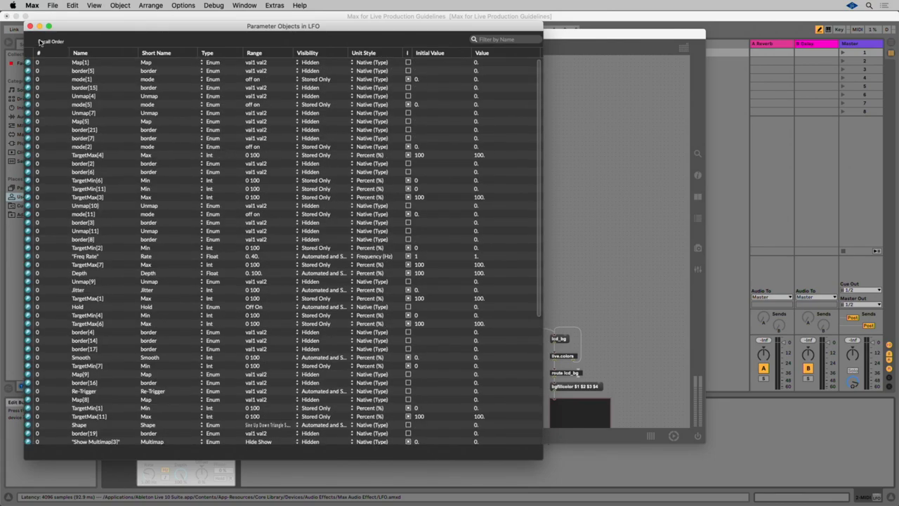
left_click(29, 31)
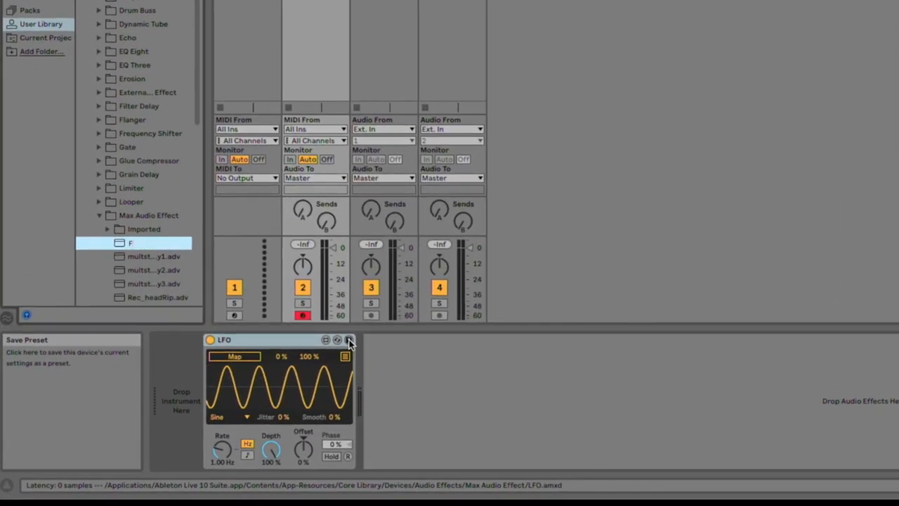
Name the new LFO preset 'First Load' and confirm it
type("First Load.adv")
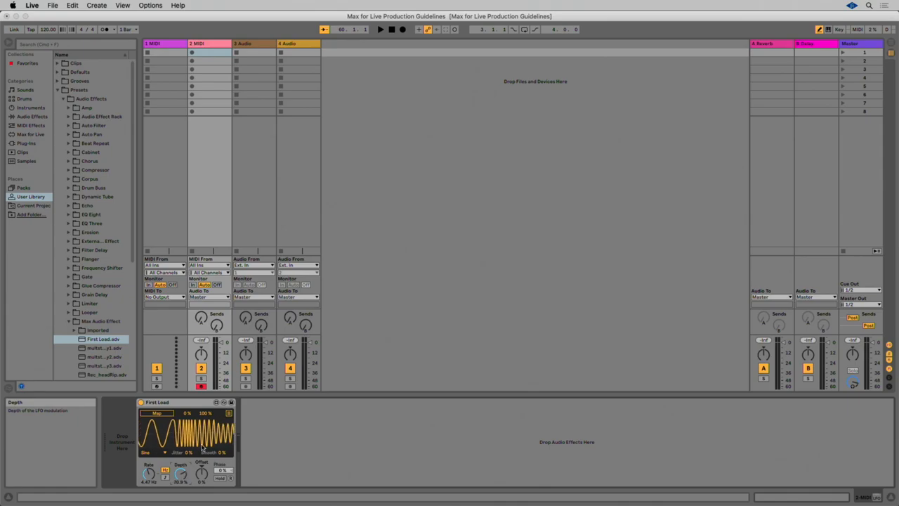
left_click(217, 402)
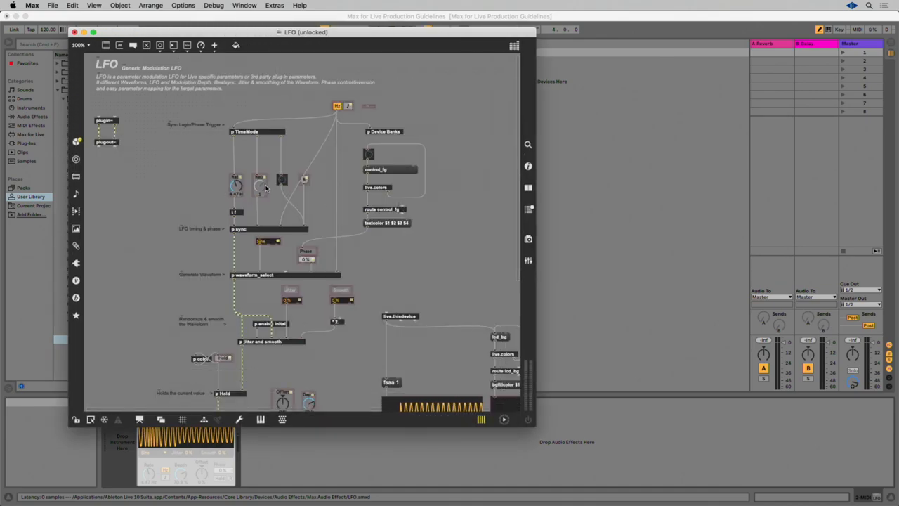
Select the Sync Rate dial to check its enabled initial value of 15
left_click(265, 184)
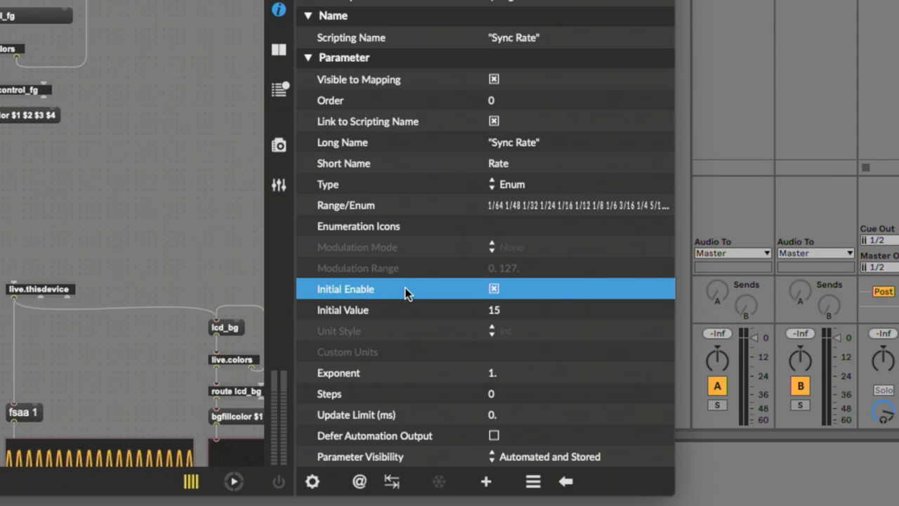
mouse_move(359, 322)
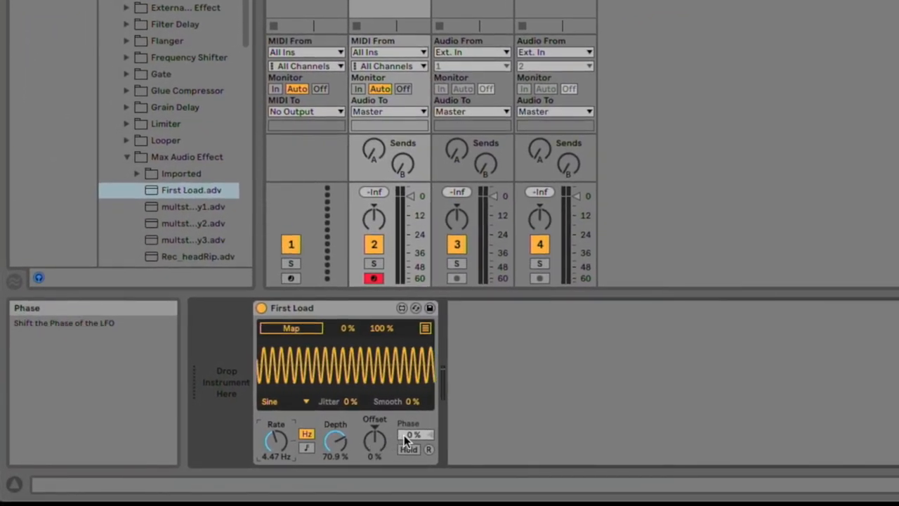
View the Freq Rate dial's Hz info text in the editor, then cancel without changes
left_click(425, 308)
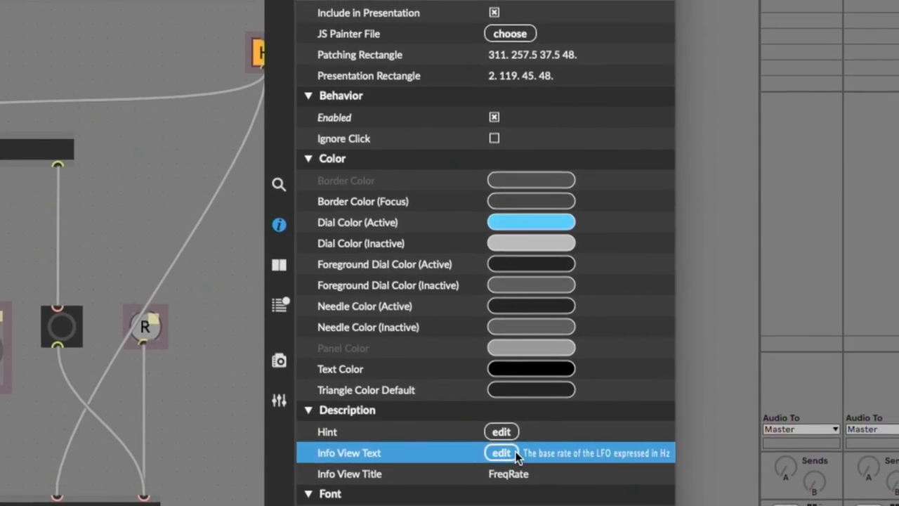
left_click(501, 452)
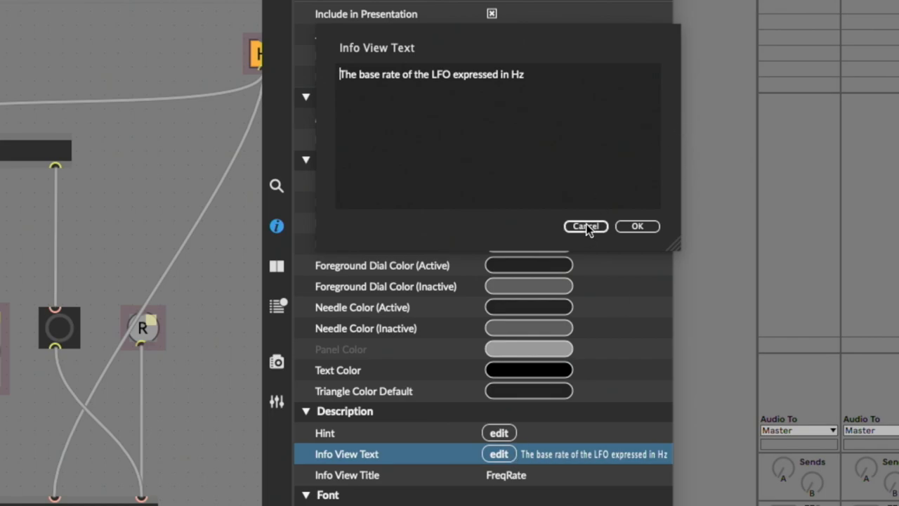
left_click(586, 227)
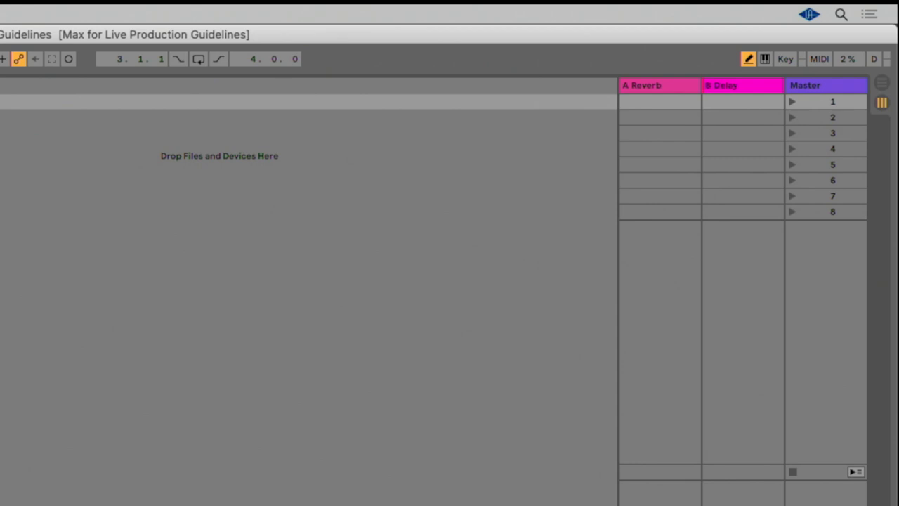
Switch Live into MIDI Map Mode
left_click(818, 58)
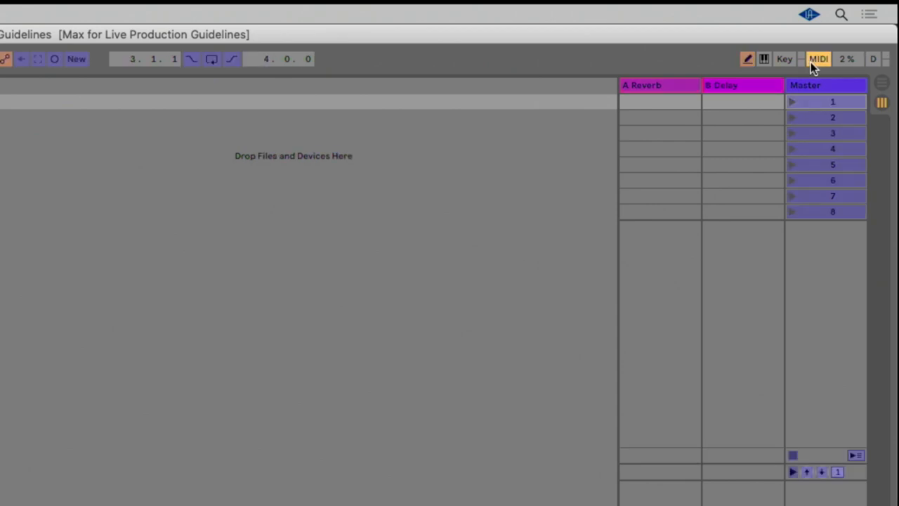